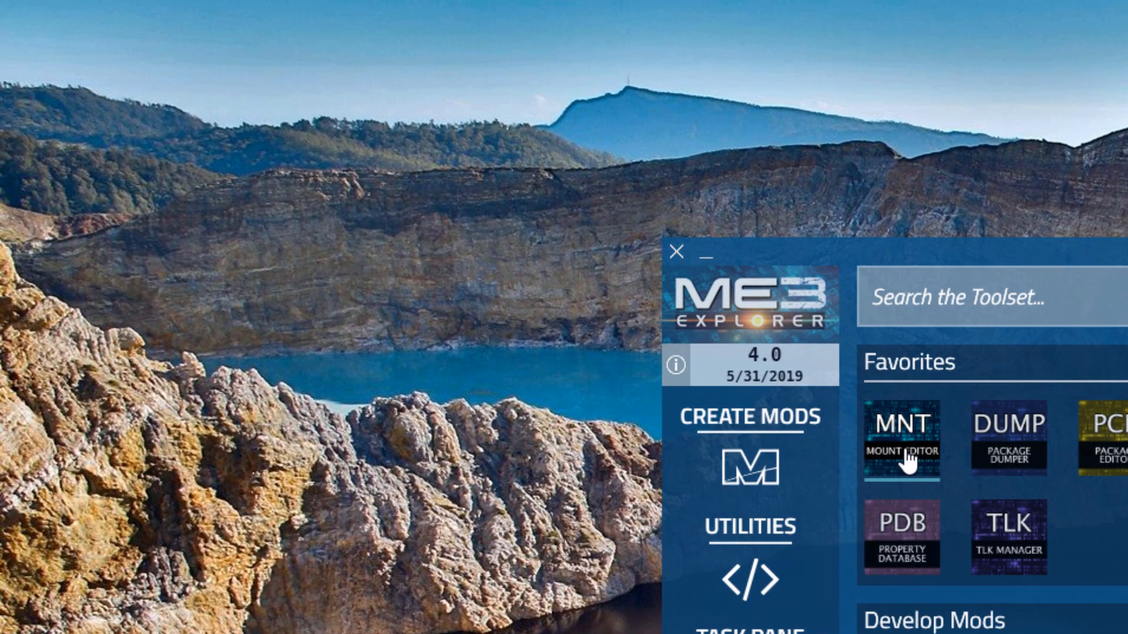
# Step: Launch the Mount Editor and switch it to ME2 mount file mode
pyautogui.click(901, 441)
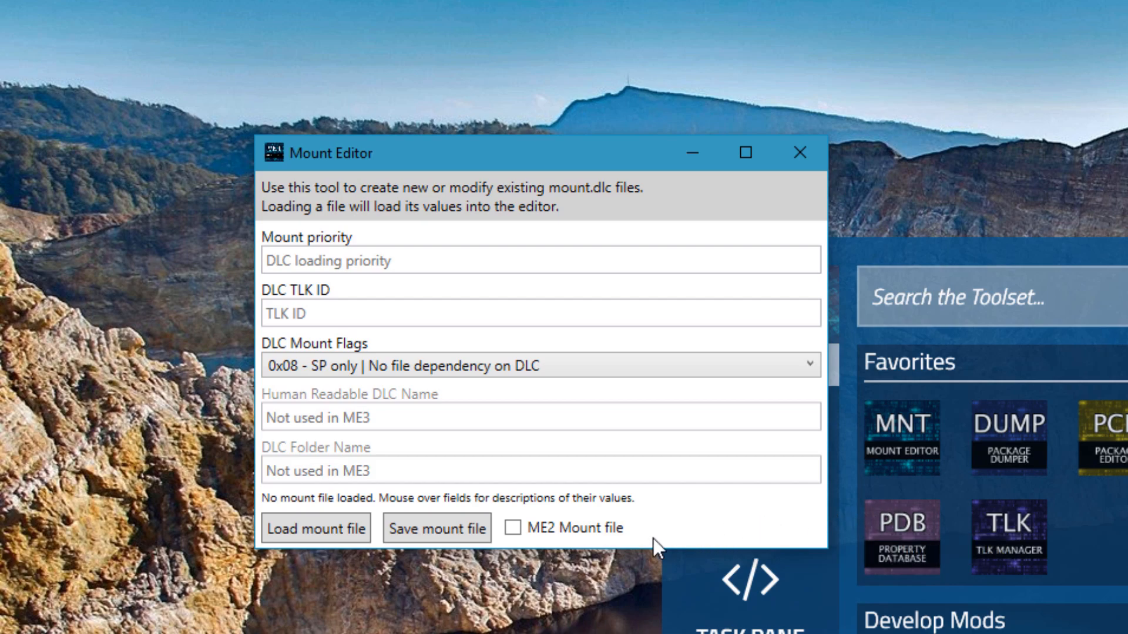
pyautogui.click(512, 527)
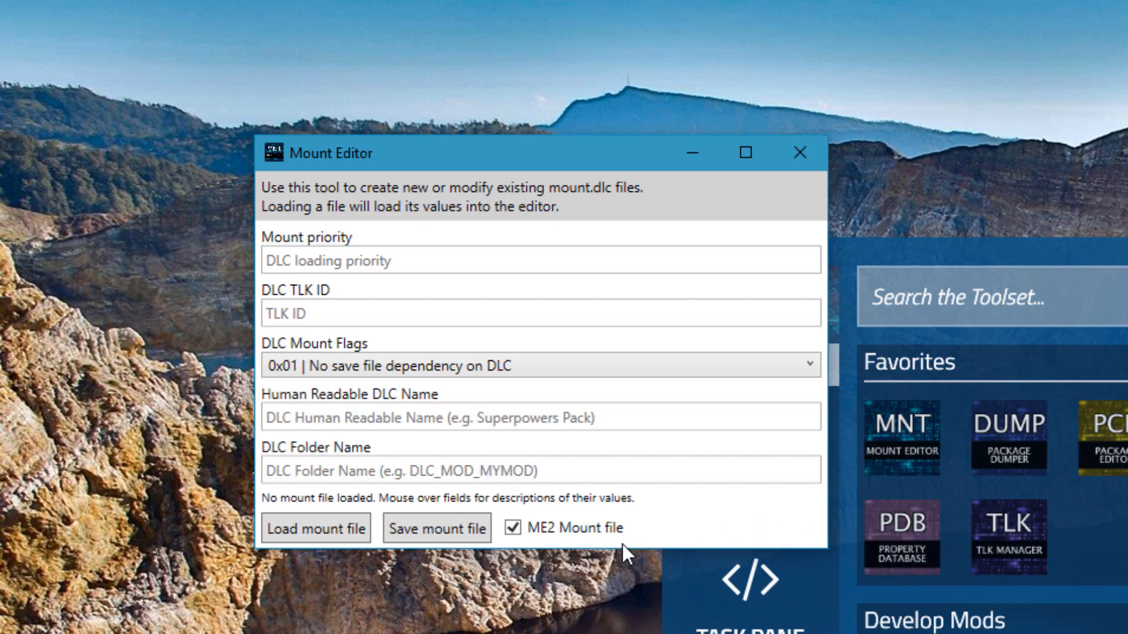
pyautogui.moveTo(576, 524)
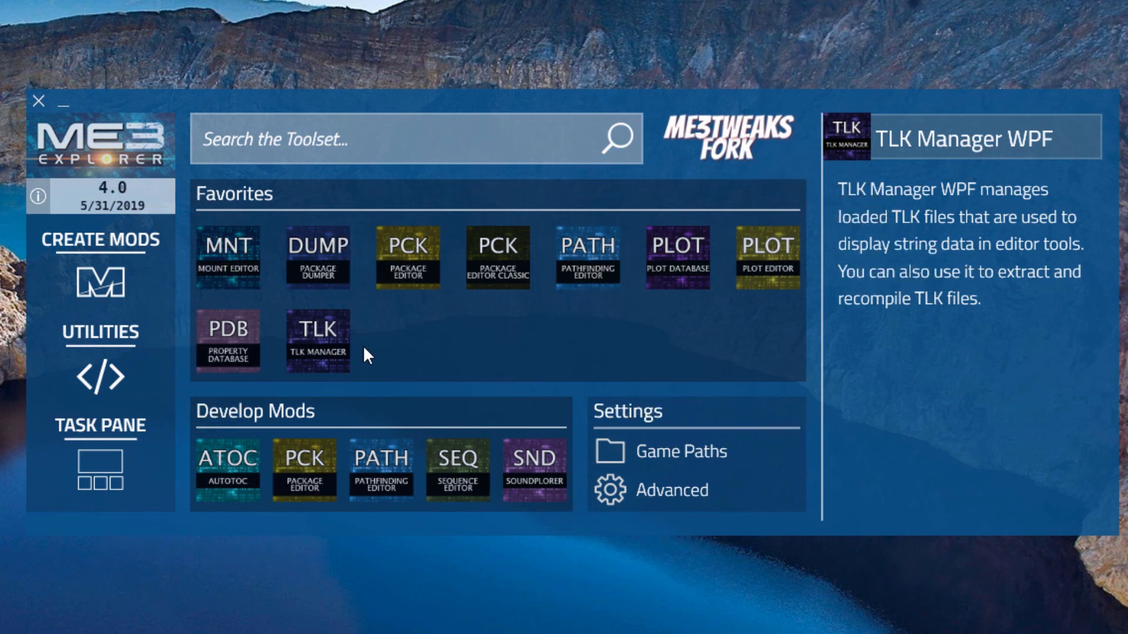
# Step: Launch TLK Manager and auto-find the Mass Effect 3 TLK files, confirming the reload
pyautogui.click(316, 340)
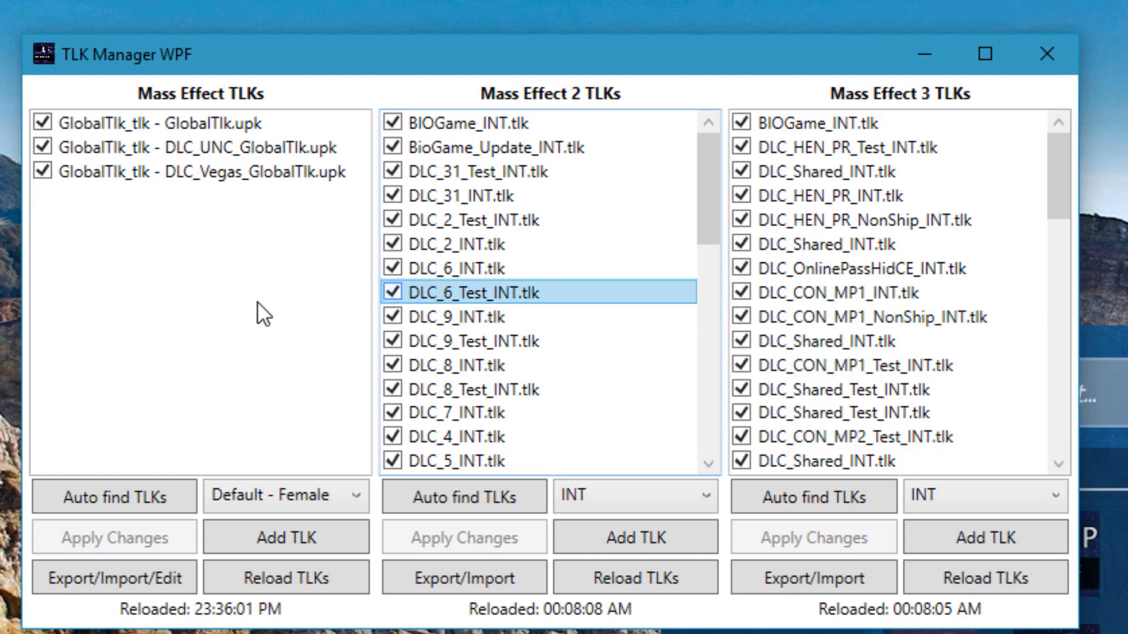
pyautogui.click(870, 220)
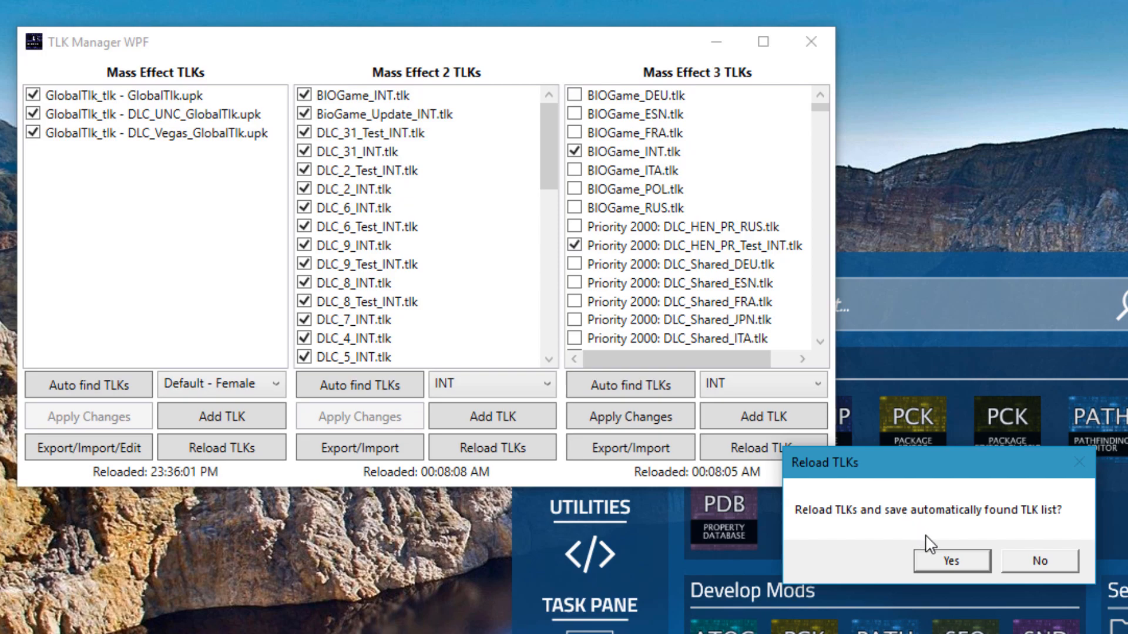
pyautogui.click(949, 560)
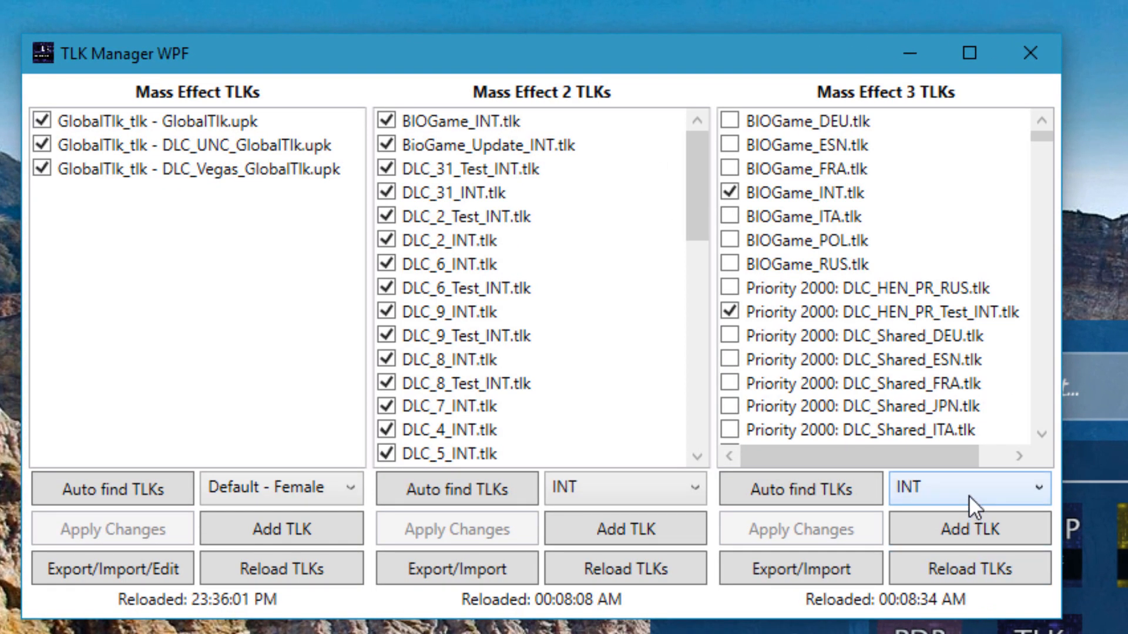
# Step: Switch the Mass Effect 3 talk tables to the ESN language and apply the change
pyautogui.click(969, 488)
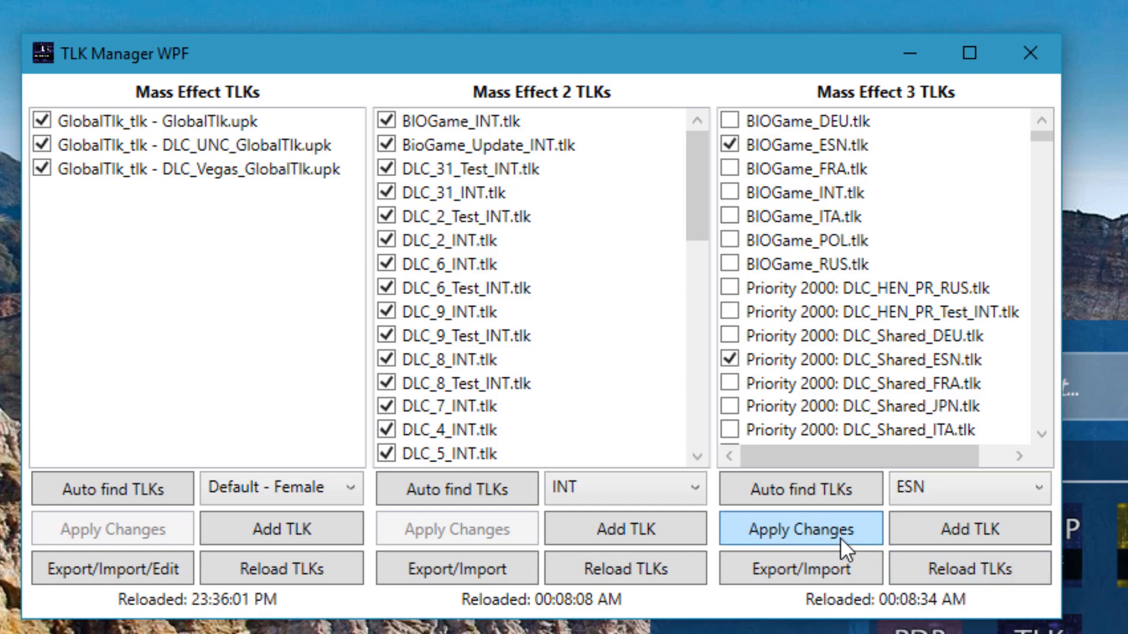
pyautogui.click(800, 528)
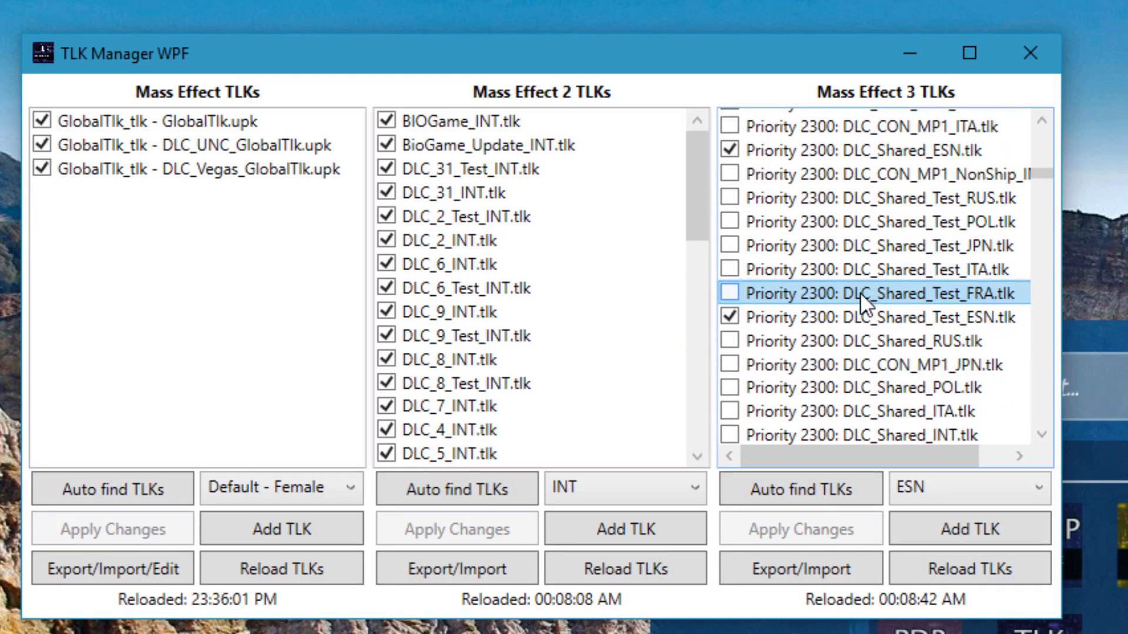
pyautogui.scroll(-3)
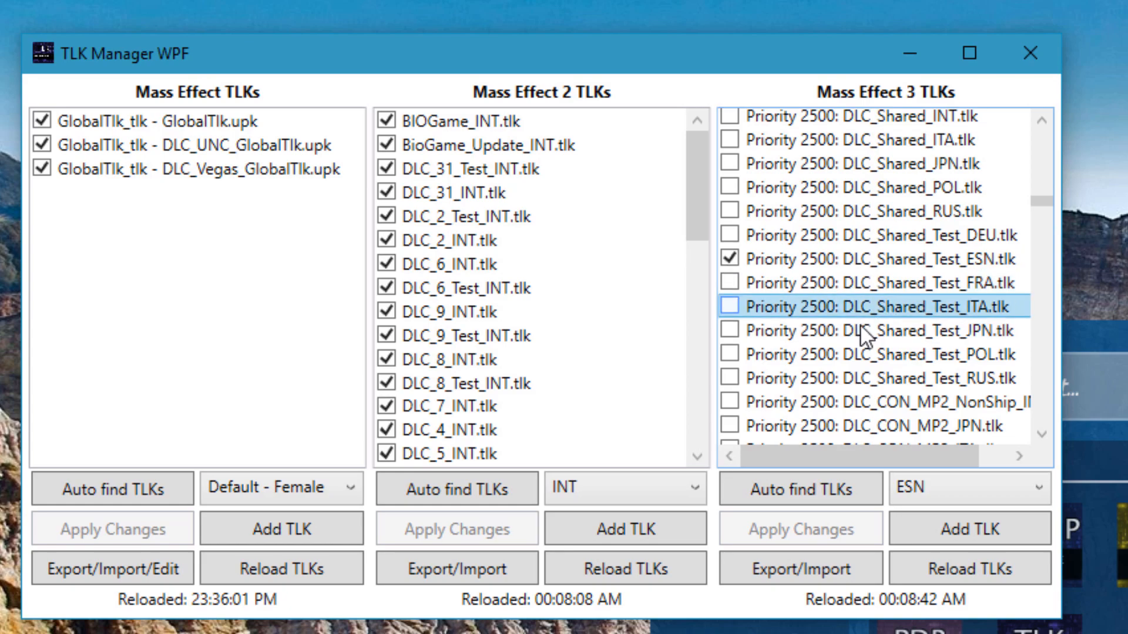
pyautogui.moveTo(111, 568)
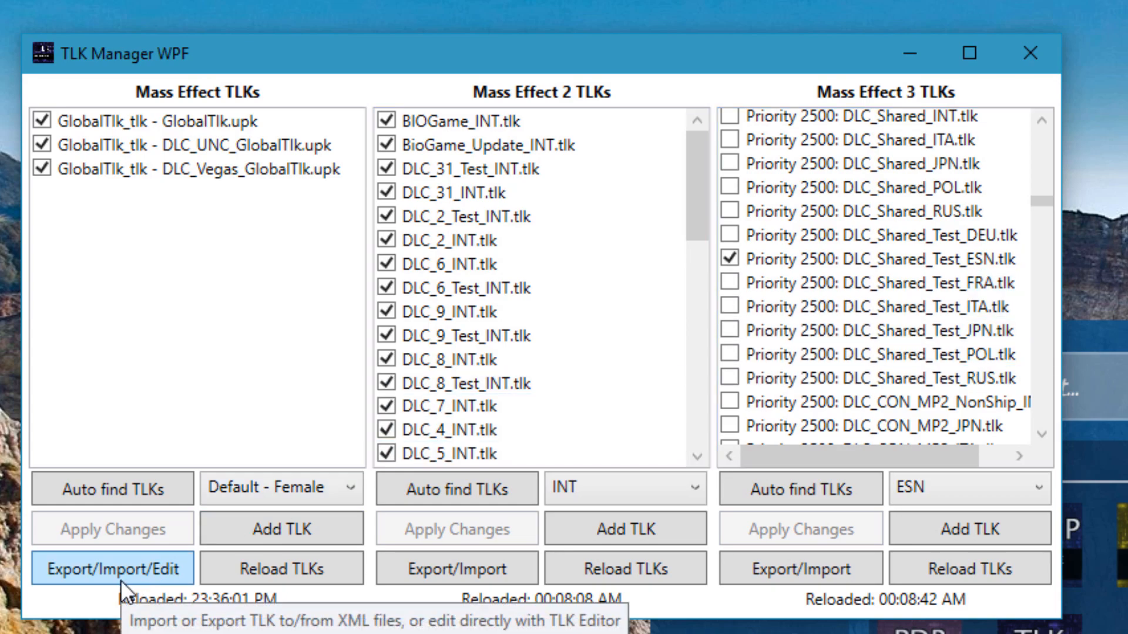
# Step: Edit DLC_UNC_GlobalTlk string 174382 to 'Pass Key...', save it and commit the change
pyautogui.click(110, 567)
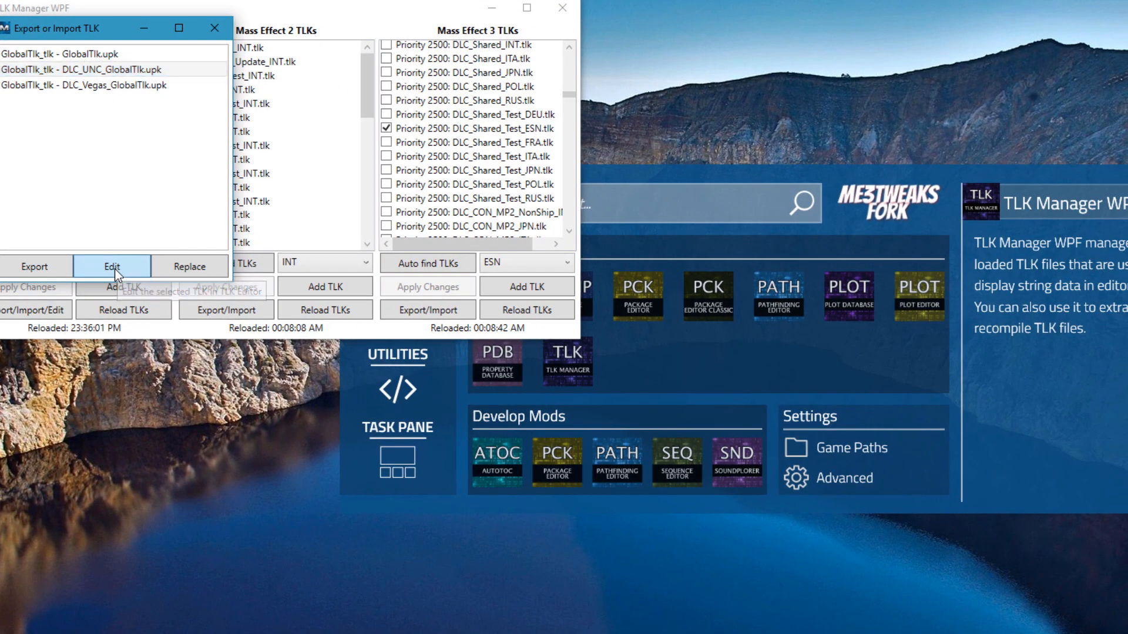
pyautogui.click(112, 267)
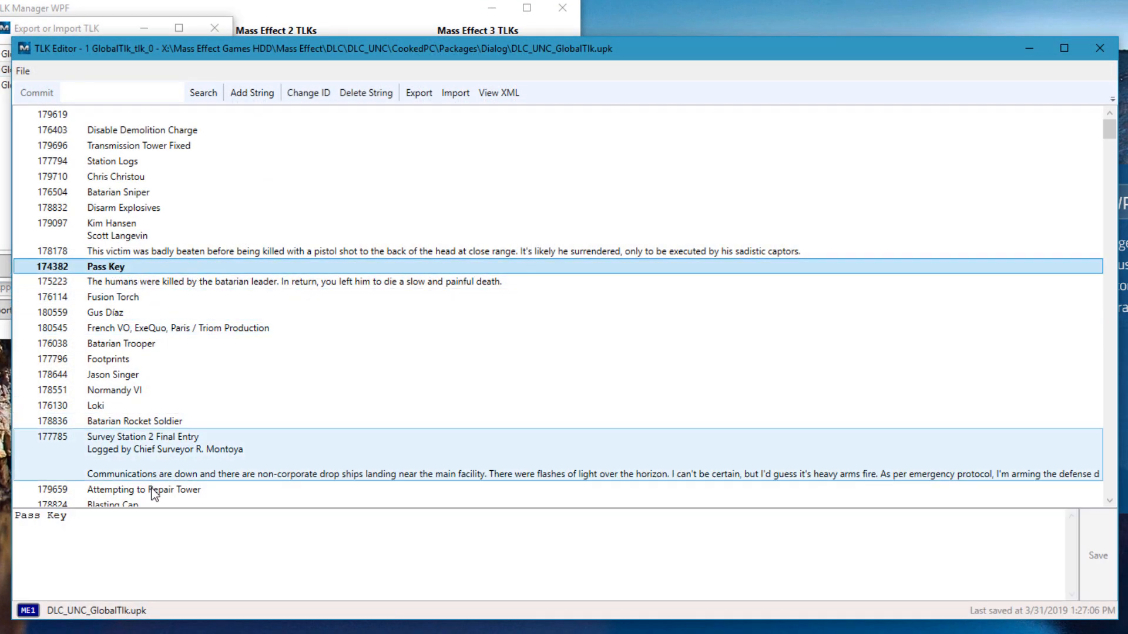
pyautogui.write('...')
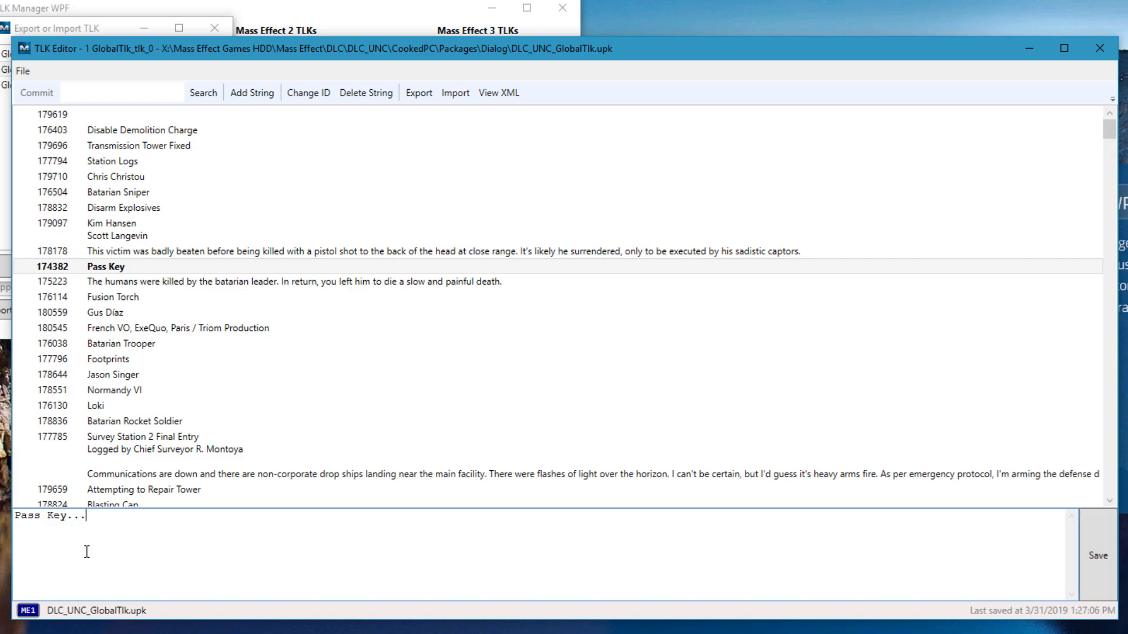
pyautogui.click(144, 488)
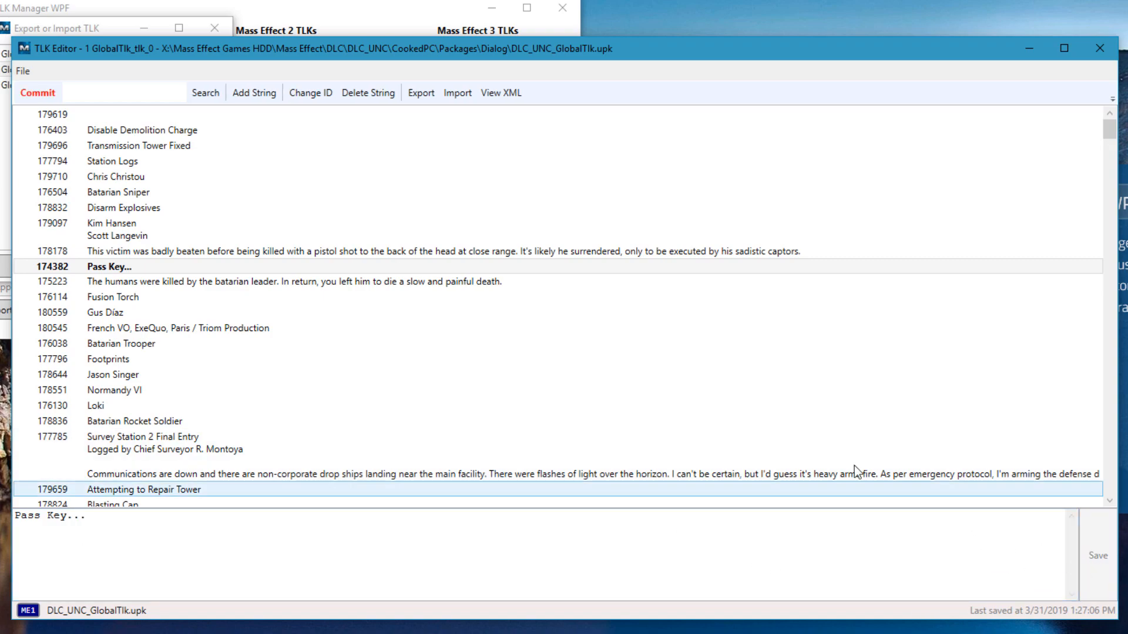
pyautogui.click(143, 145)
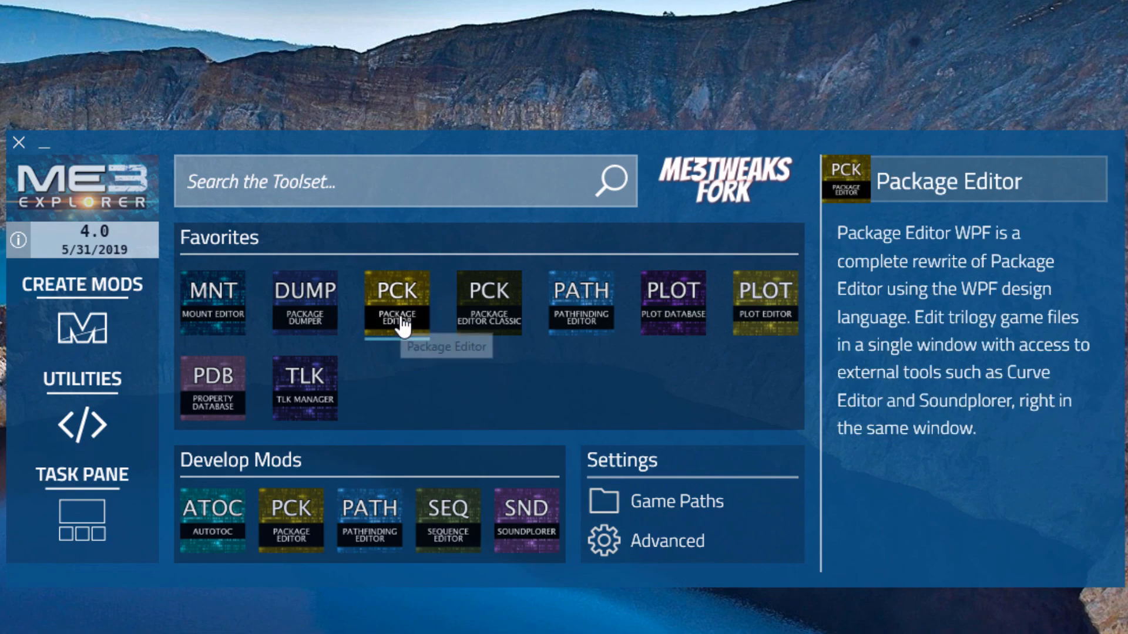
# Step: Load BioD_MPNov.pcc in Package Editor and show object indexes when nonzero
pyautogui.click(395, 302)
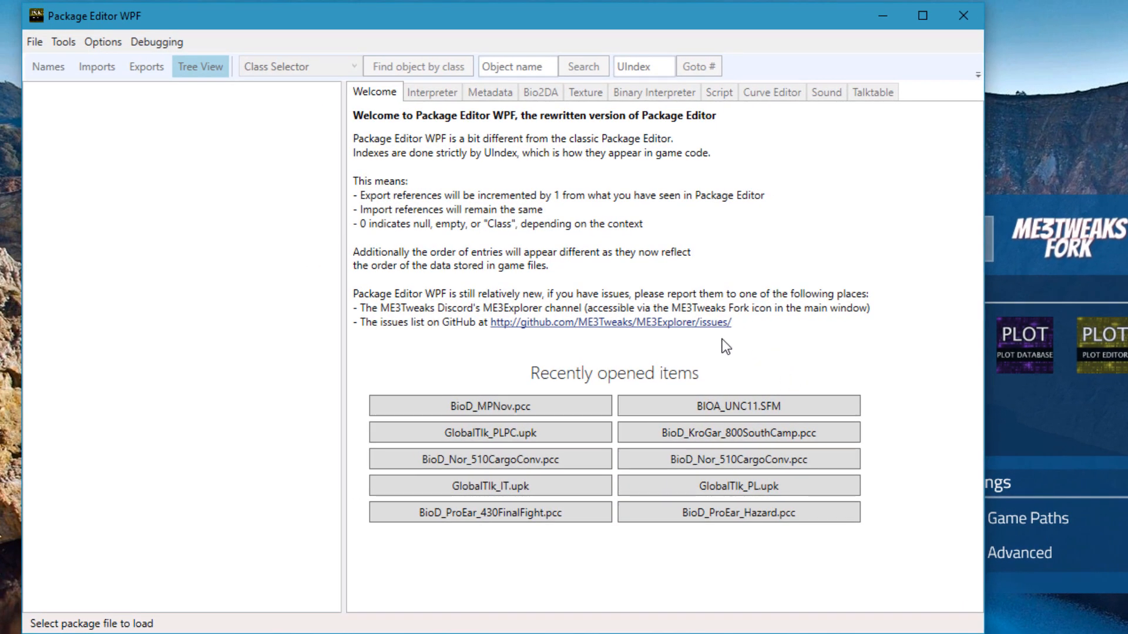
pyautogui.click(488, 405)
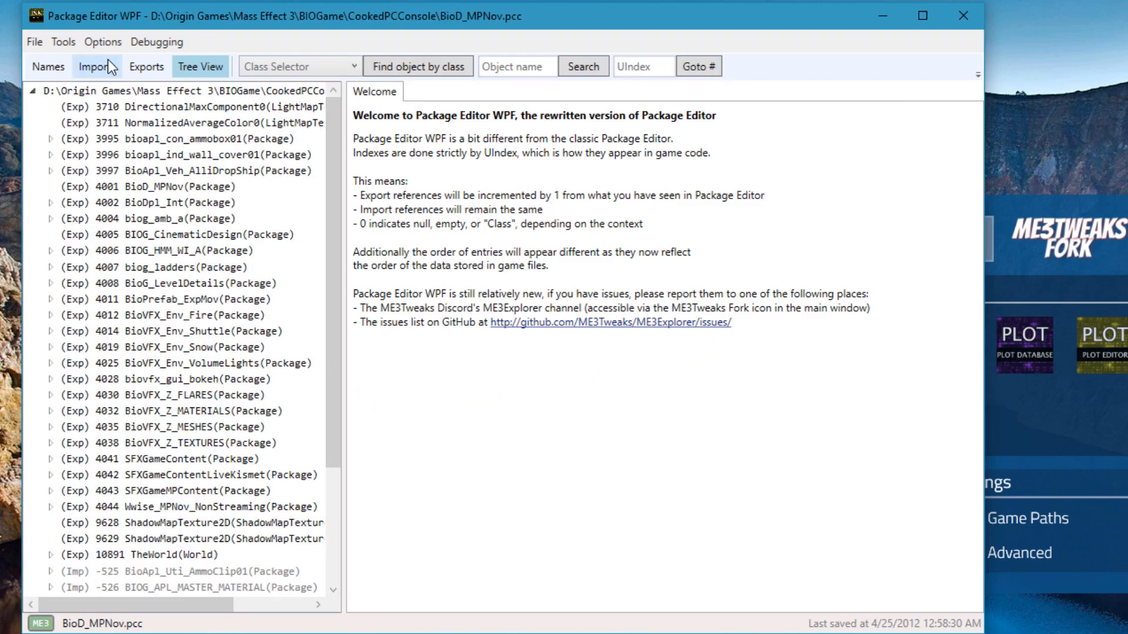
pyautogui.click(102, 43)
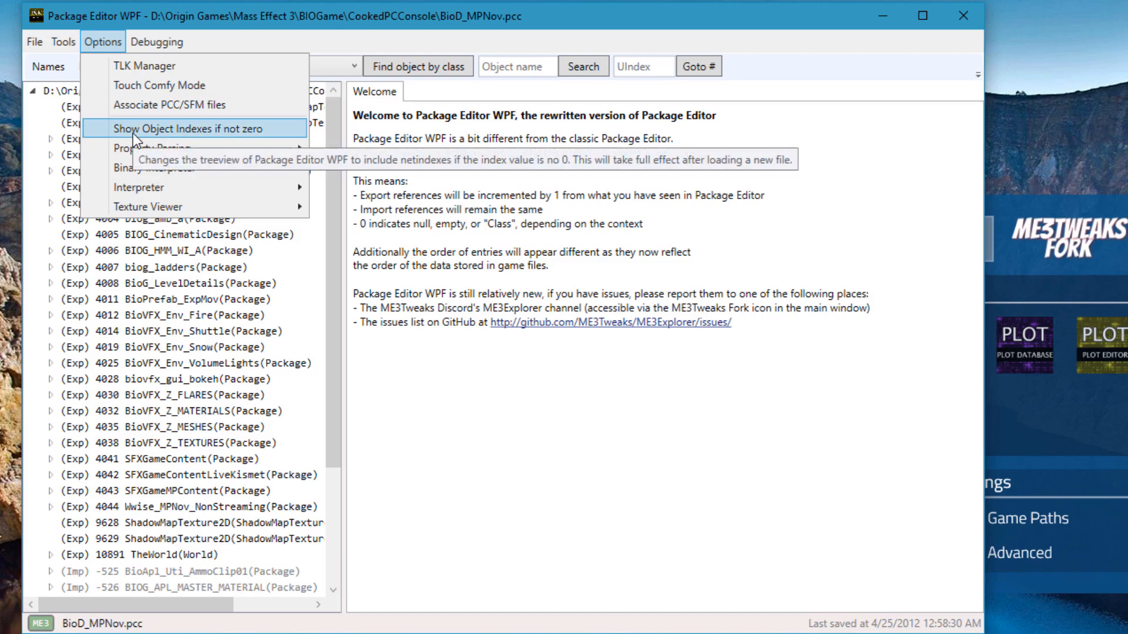
pyautogui.click(186, 129)
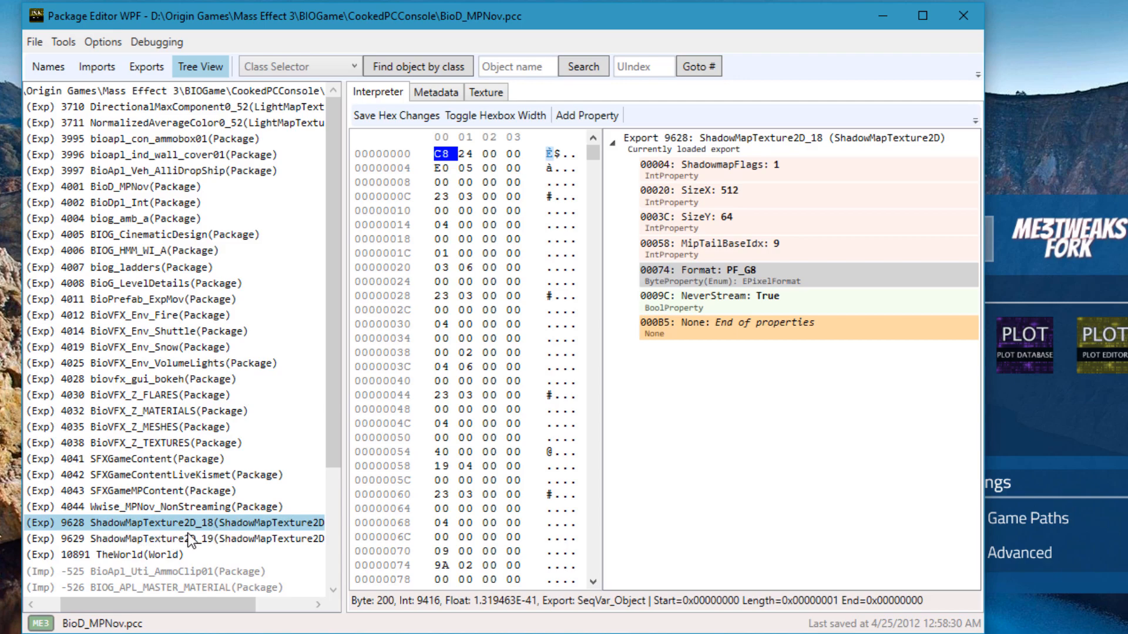
pyautogui.moveTo(214, 550)
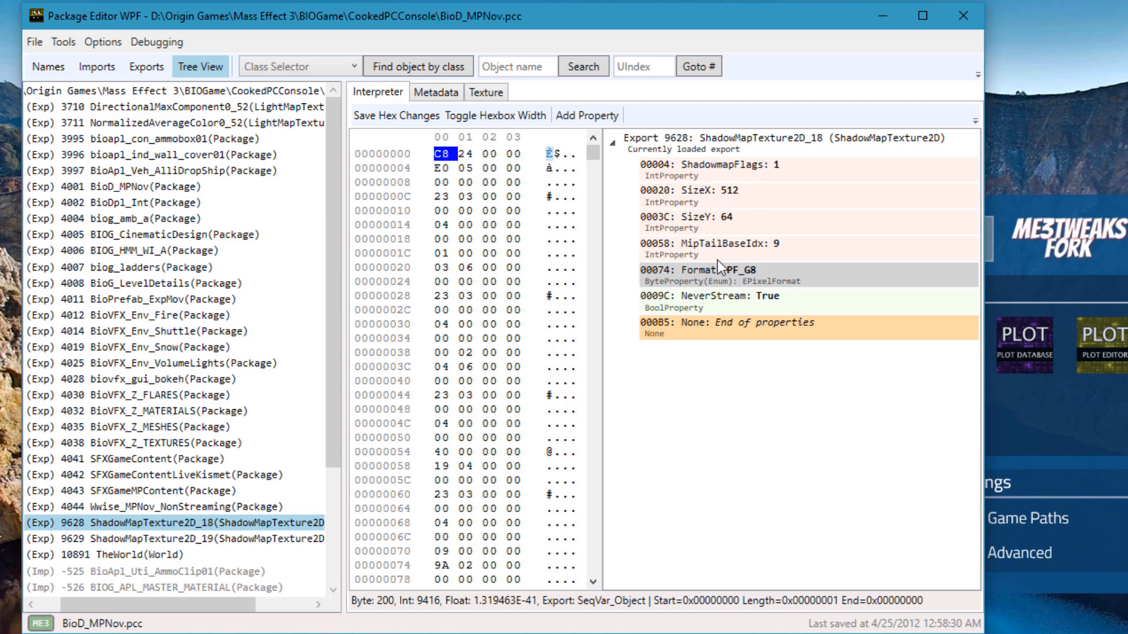
# Step: Change interpreter options to simplify property display and toggle type colouring
pyautogui.click(103, 43)
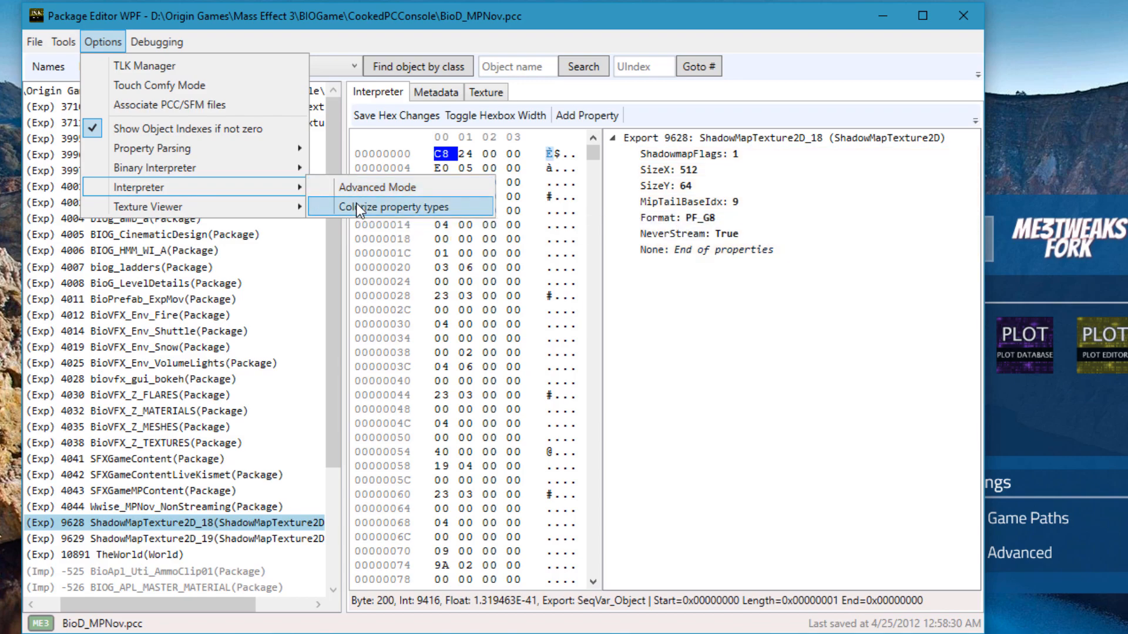
pyautogui.click(397, 206)
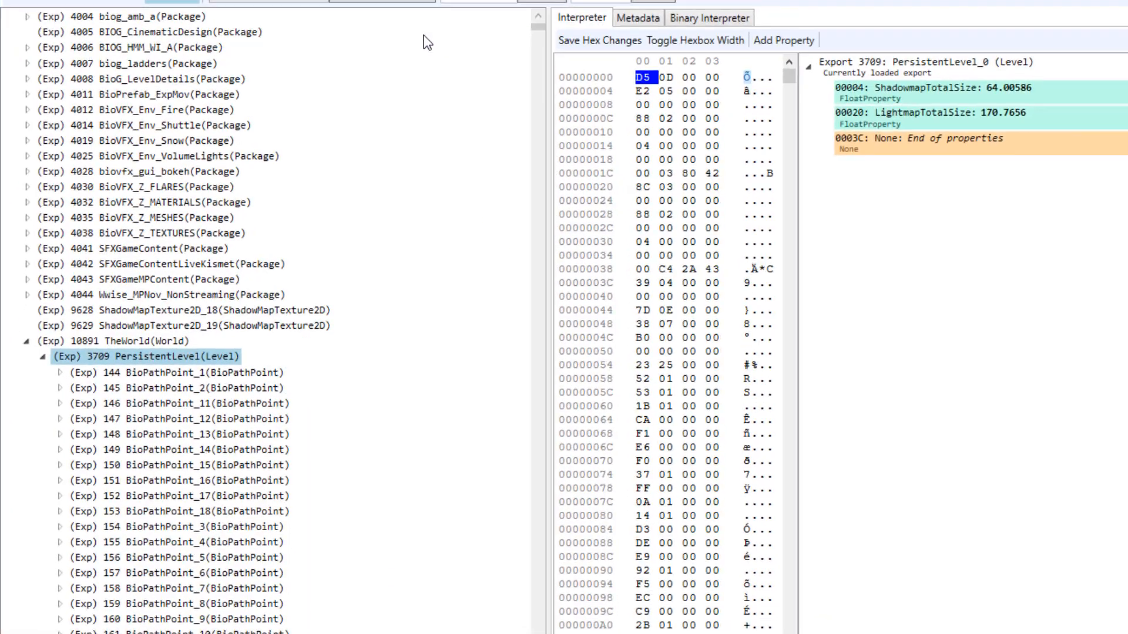
# Step: Rebuild the BioPathPoint object indexes under PersistentLevel to run in order from 1
pyautogui.scroll(-3)
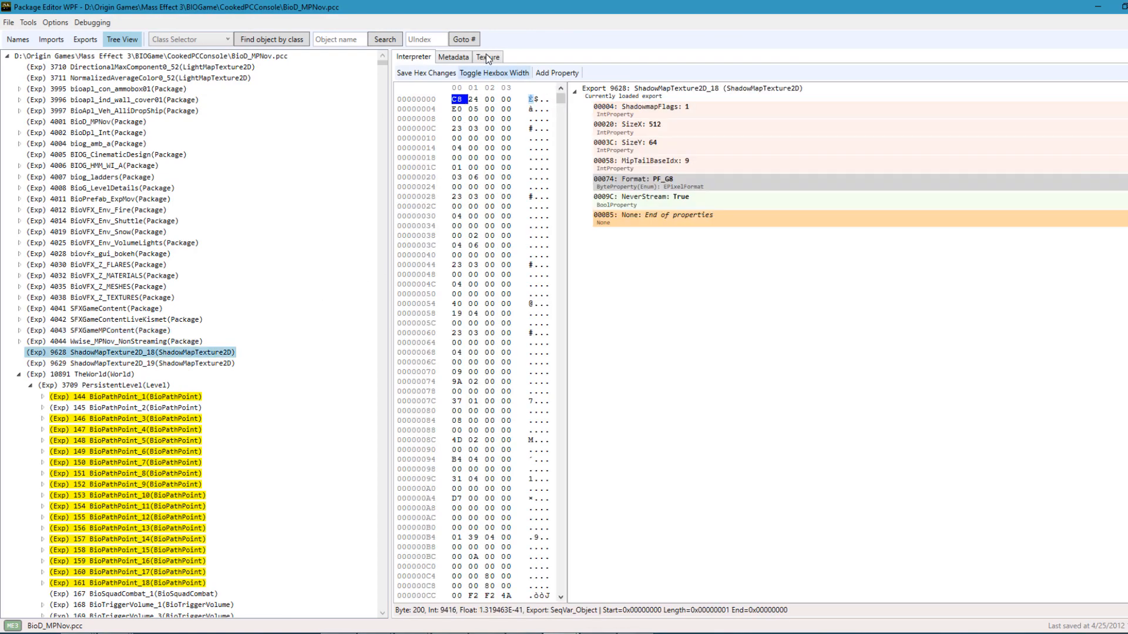
pyautogui.click(486, 56)
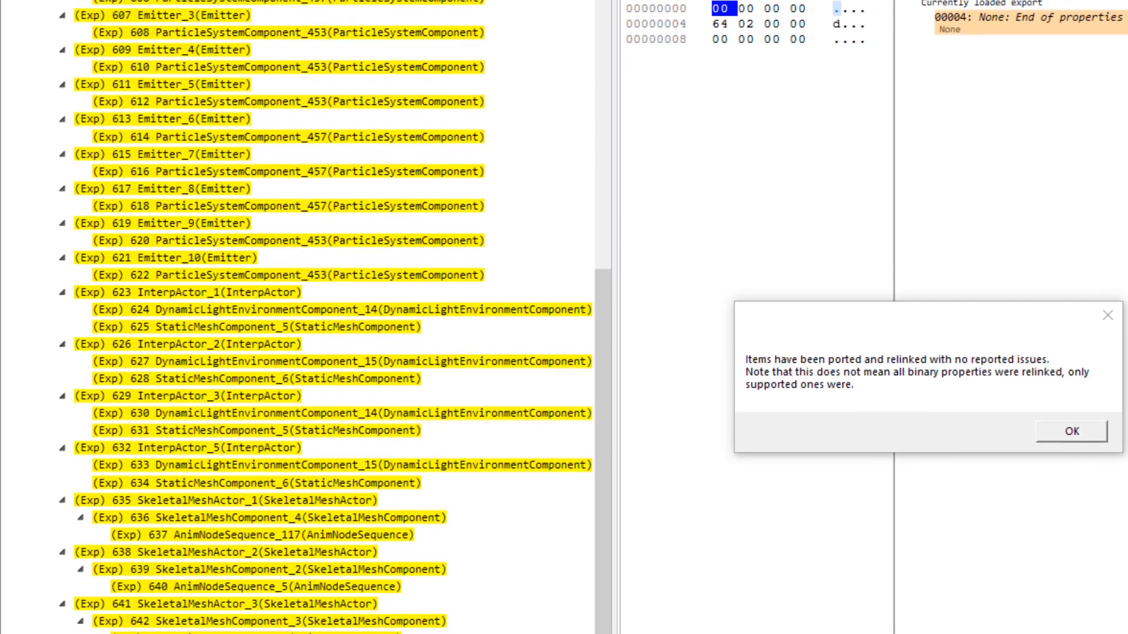
# Step: Review the ported emitters, interp and skeletal mesh actors in BioD_ProEar_ShuttleAddin.pcc
pyautogui.scroll(-3)
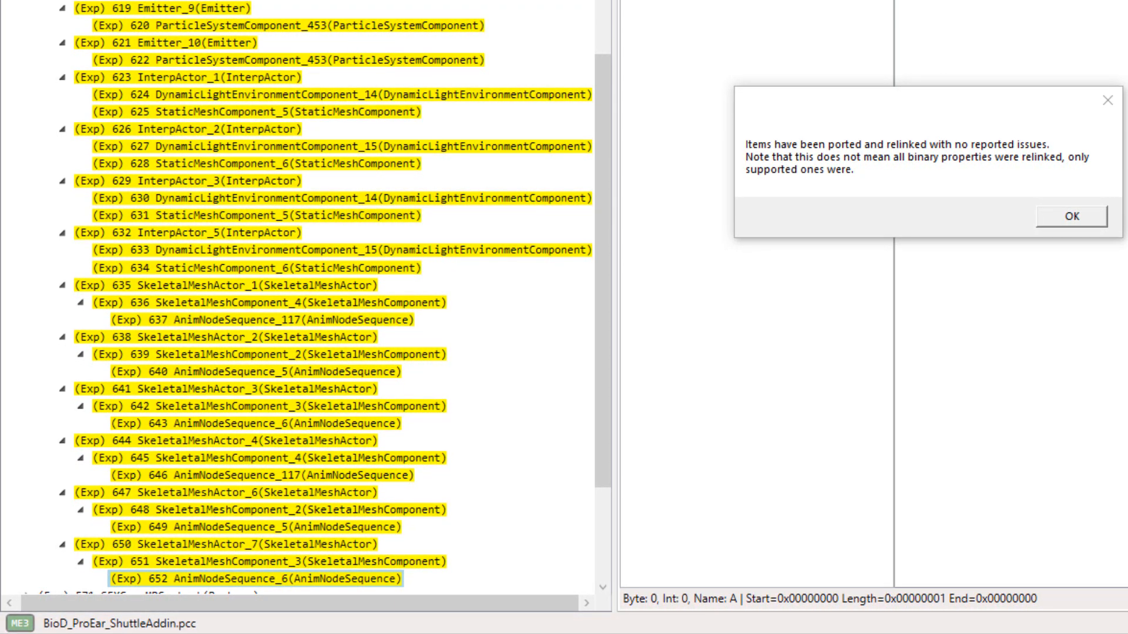
# Step: Dismiss the porting message and browse Main_Sequence's LevelLoaded event and SeqAct_Interp_2 action
pyautogui.click(1069, 216)
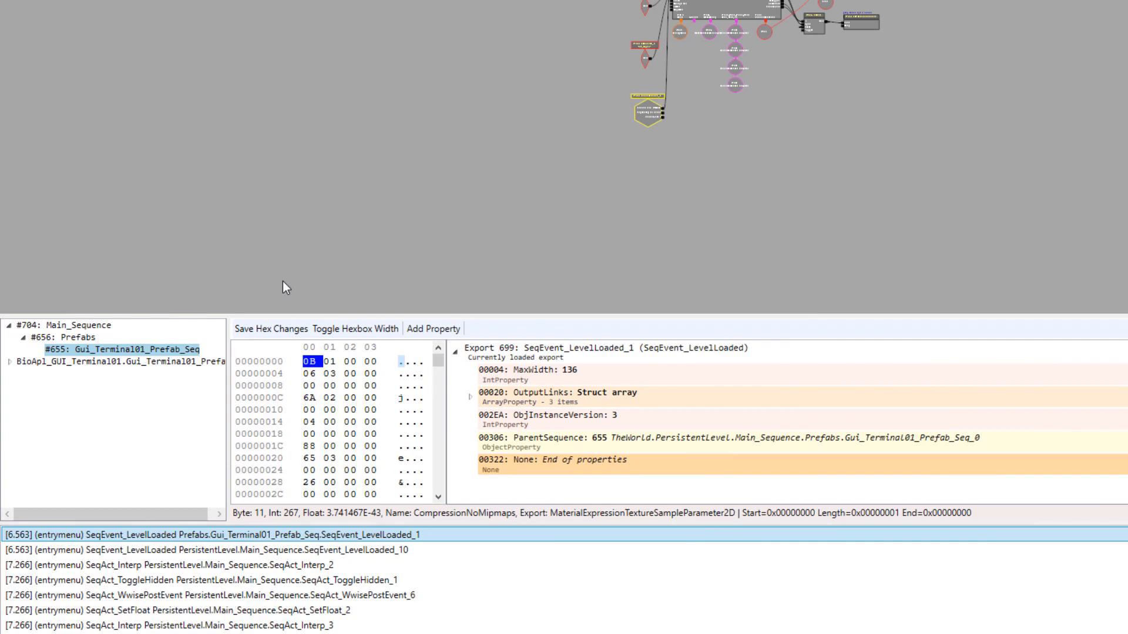
pyautogui.click(209, 550)
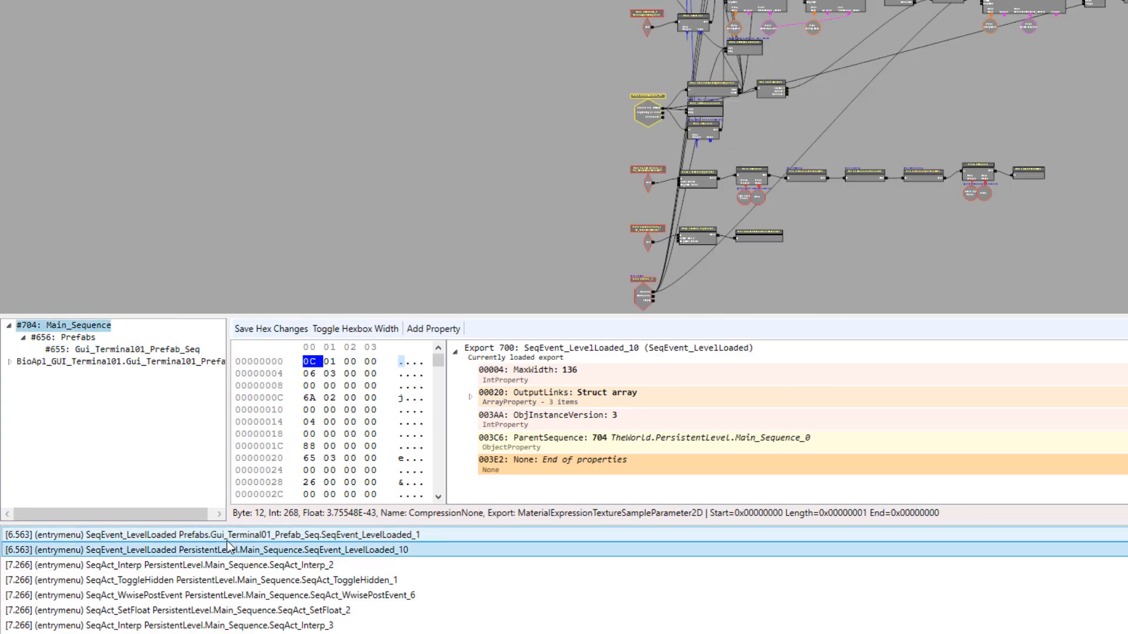
pyautogui.click(169, 565)
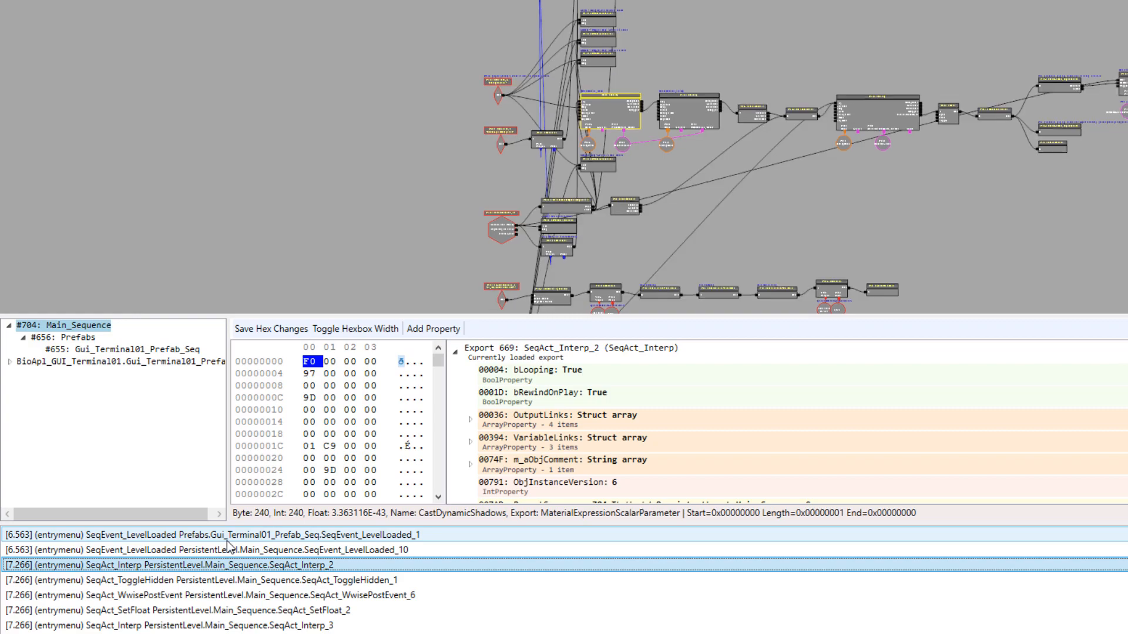
pyautogui.click(210, 595)
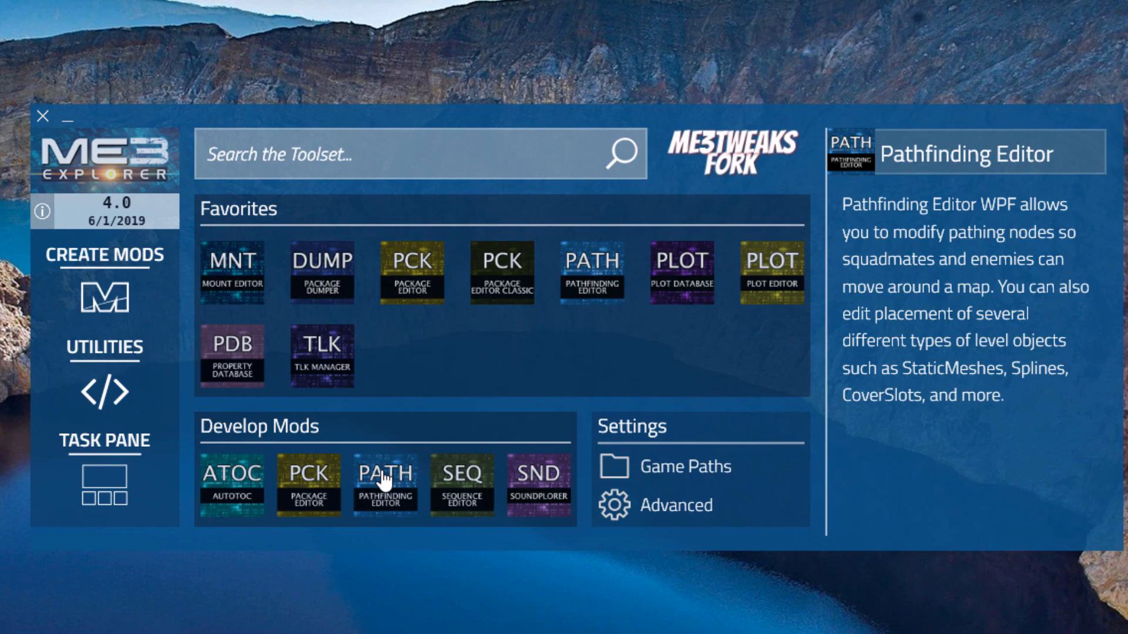
# Step: Load BioA_ProEar_LevelArt.pcc in Pathfinding Editor and turn on level actor display
pyautogui.click(385, 475)
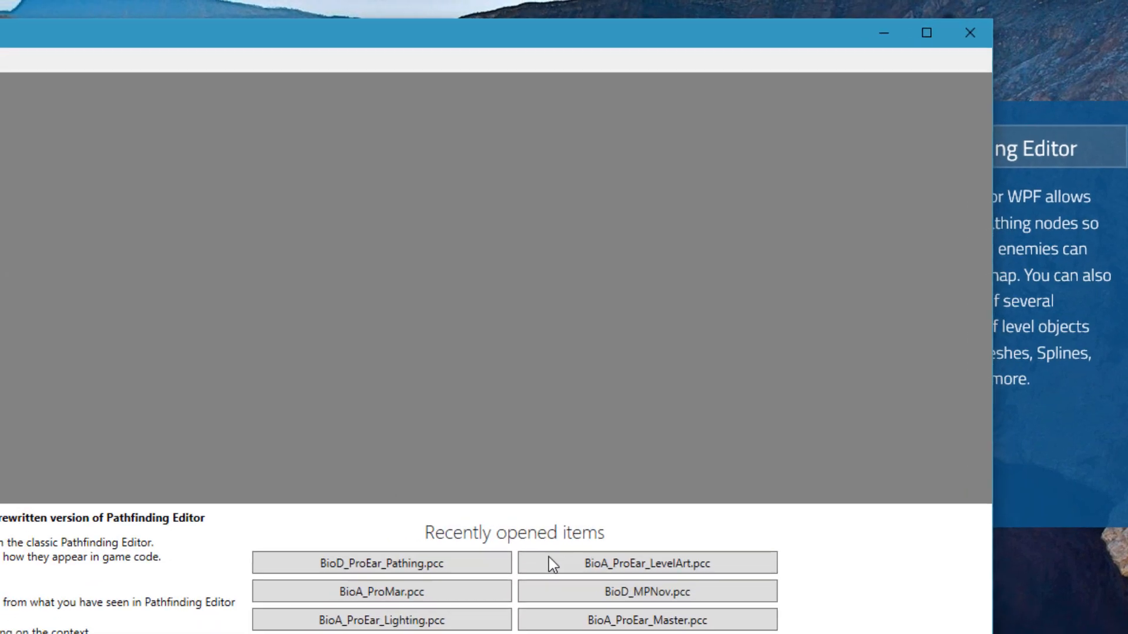
pyautogui.click(646, 563)
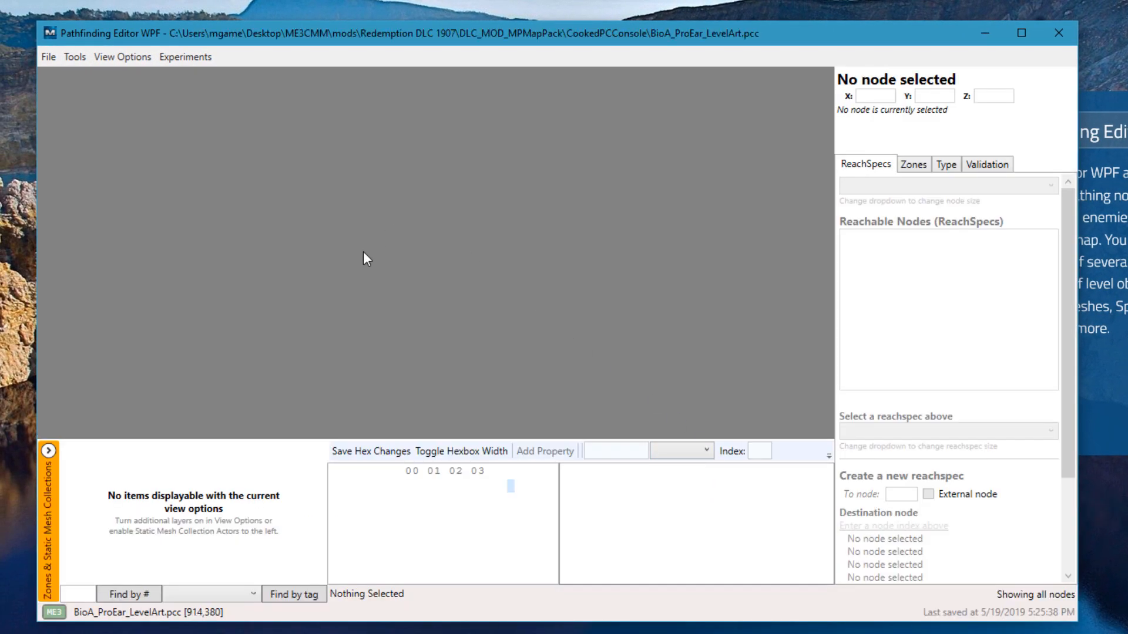
pyautogui.click(121, 57)
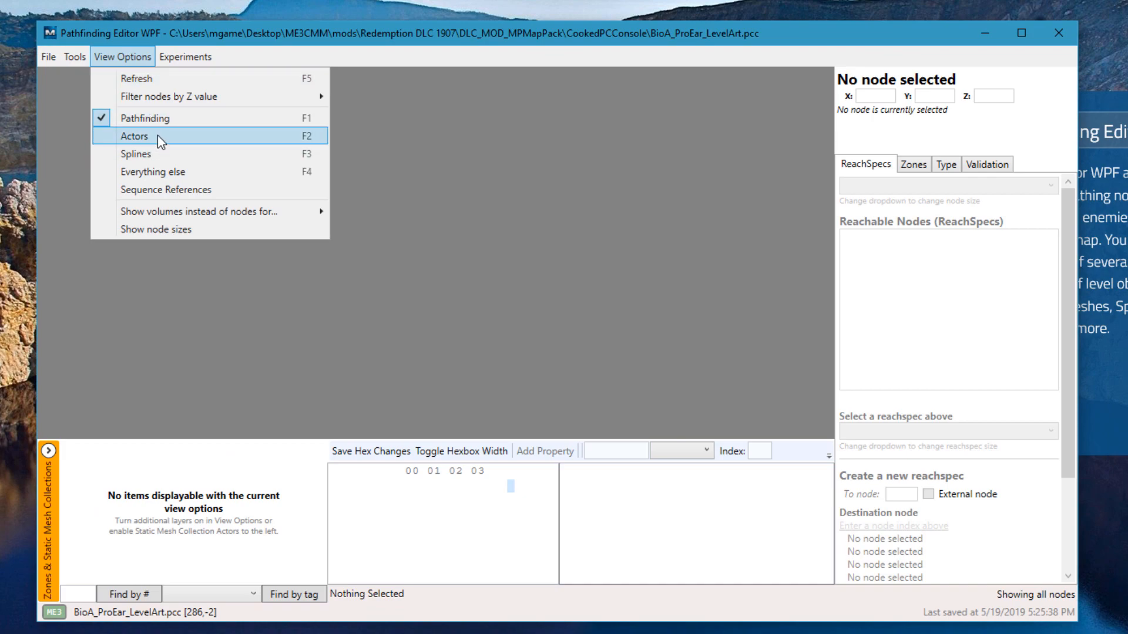
pyautogui.click(134, 136)
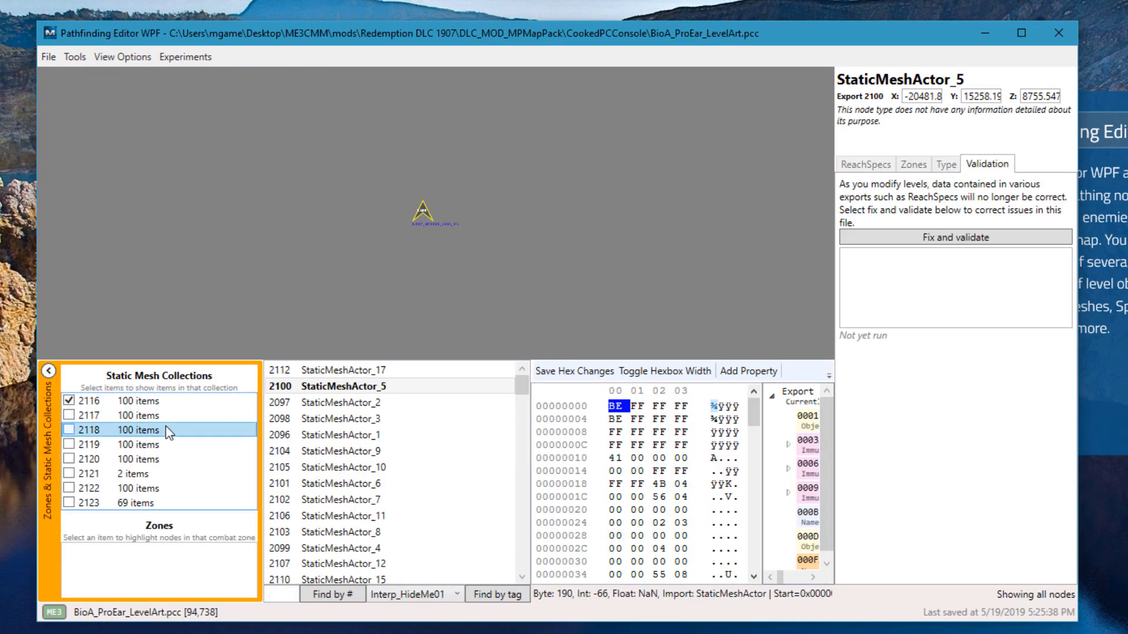
# Step: Show static mesh collections 2116 through 2119 on the map
pyautogui.click(72, 416)
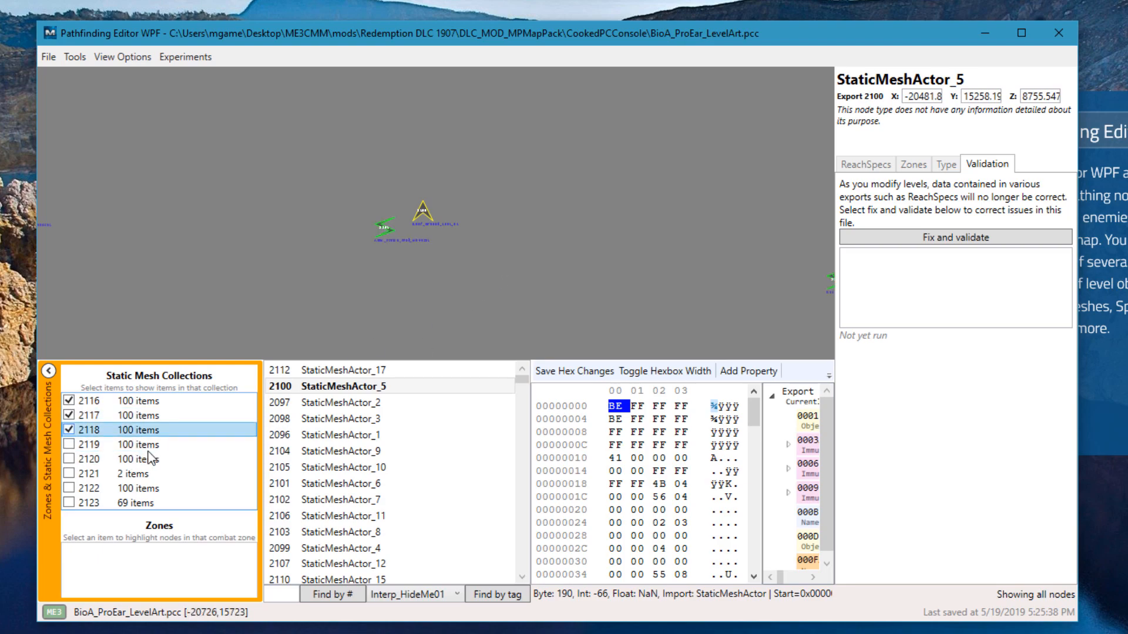
pyautogui.click(111, 435)
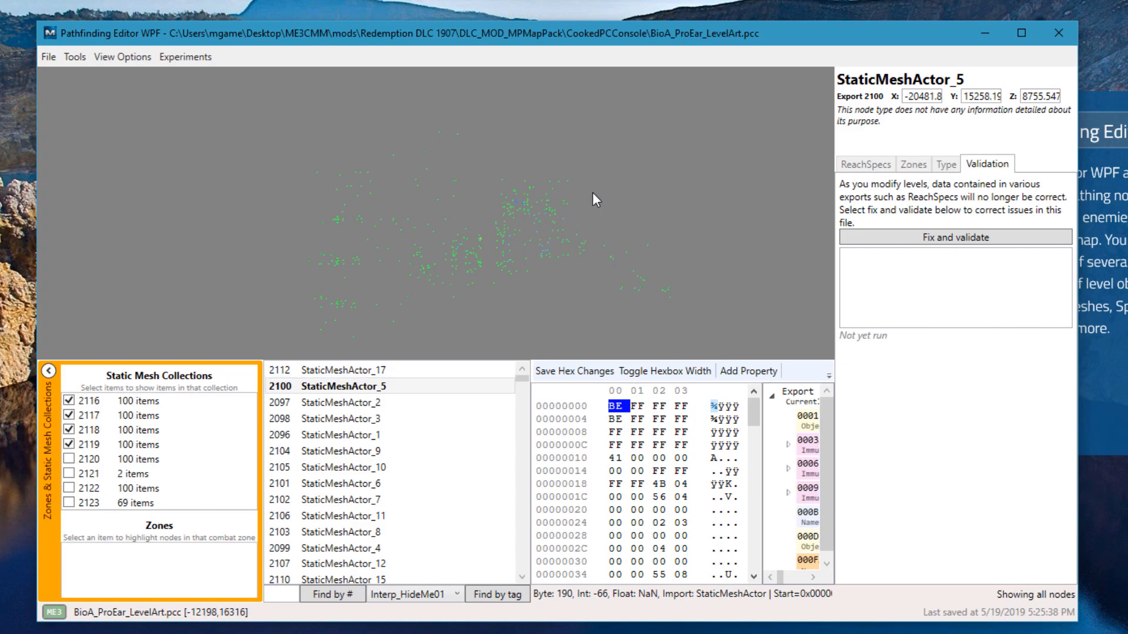
pyautogui.moveTo(411, 236)
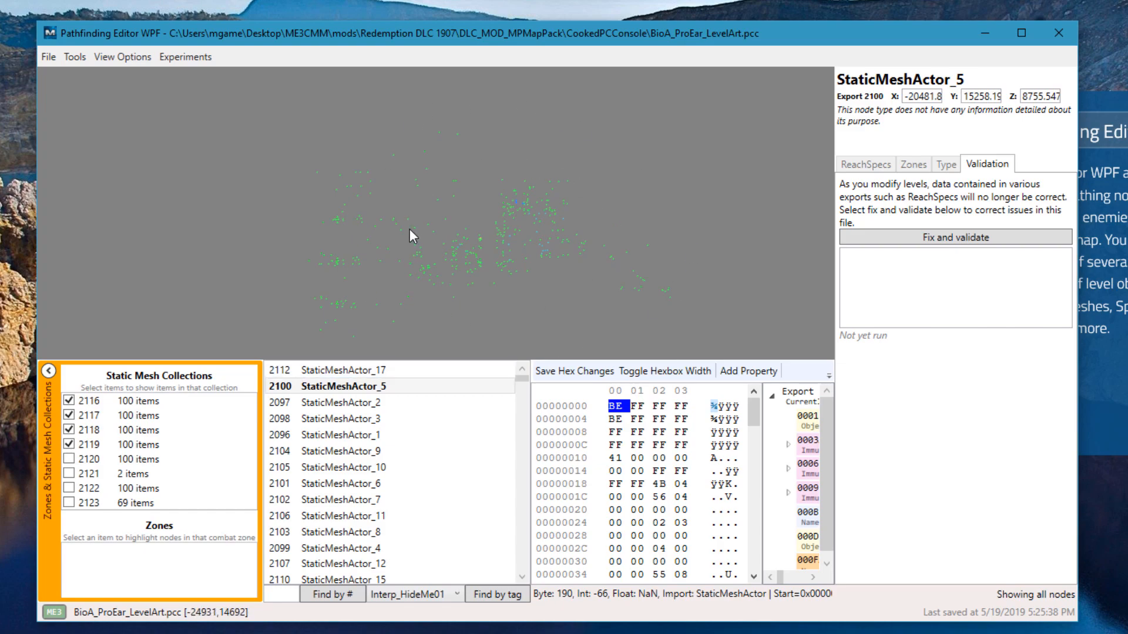
pyautogui.click(185, 56)
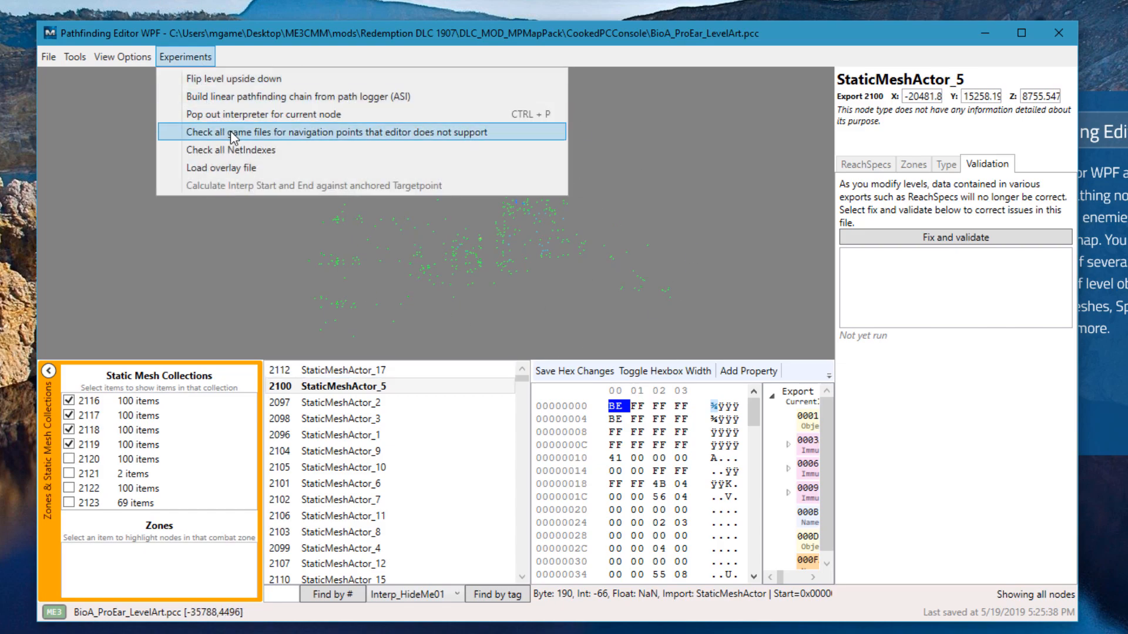
# Step: Load a level geometry overlay onto the map, then close the level back to the start screen
pyautogui.click(326, 132)
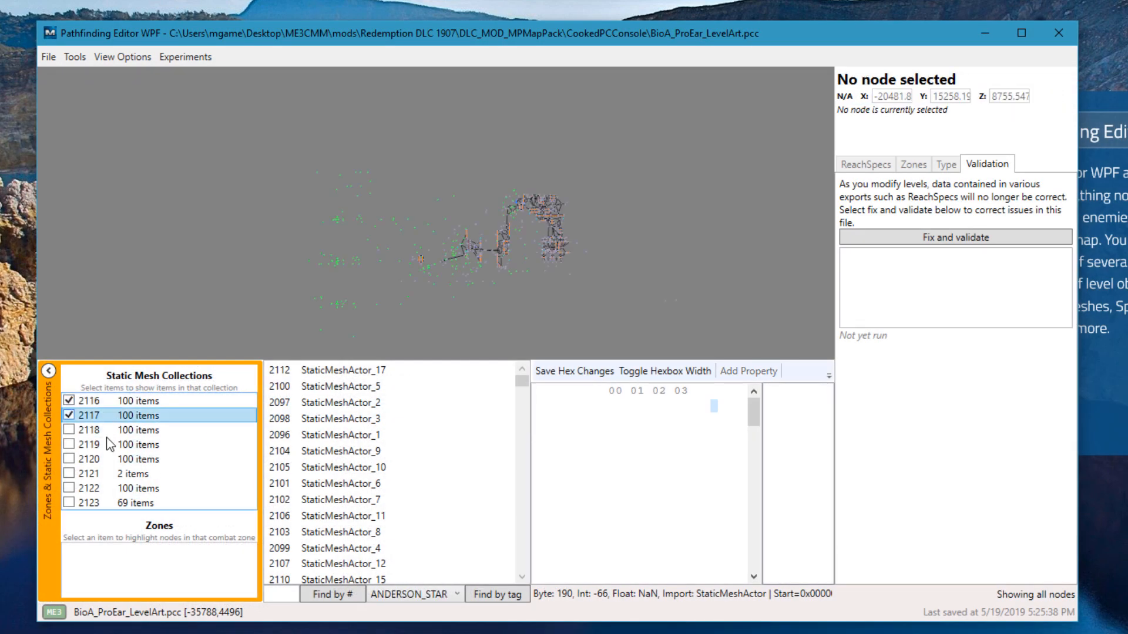
pyautogui.click(75, 430)
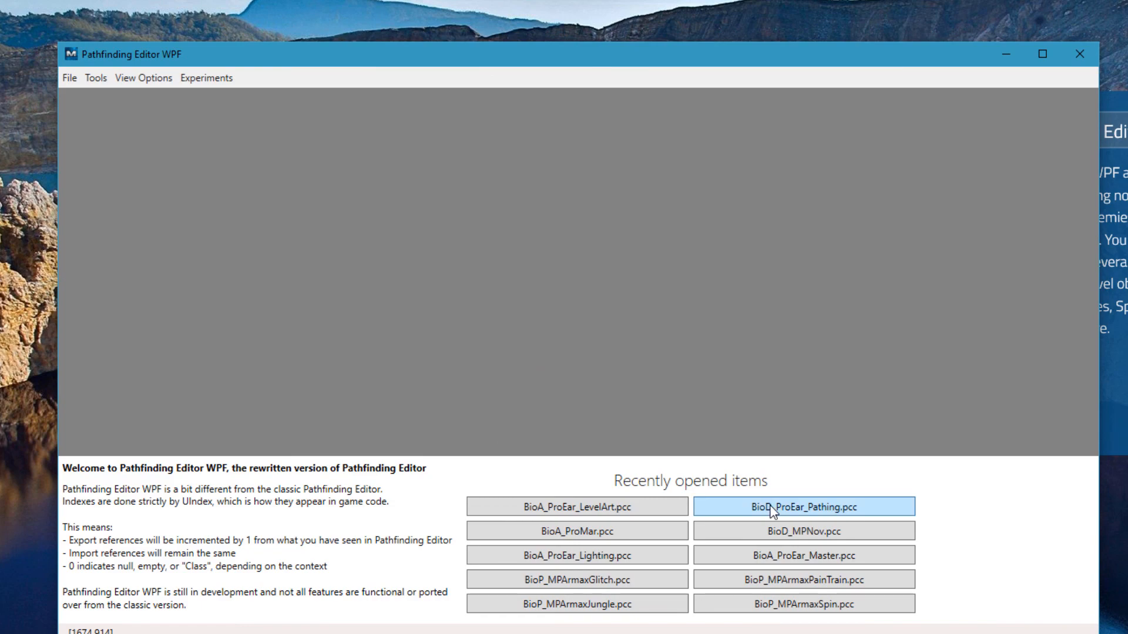
# Step: Load BioD_ProEar_Pathing.pcc and browse nodes in the plotted path graph
pyautogui.doubleClick(802, 506)
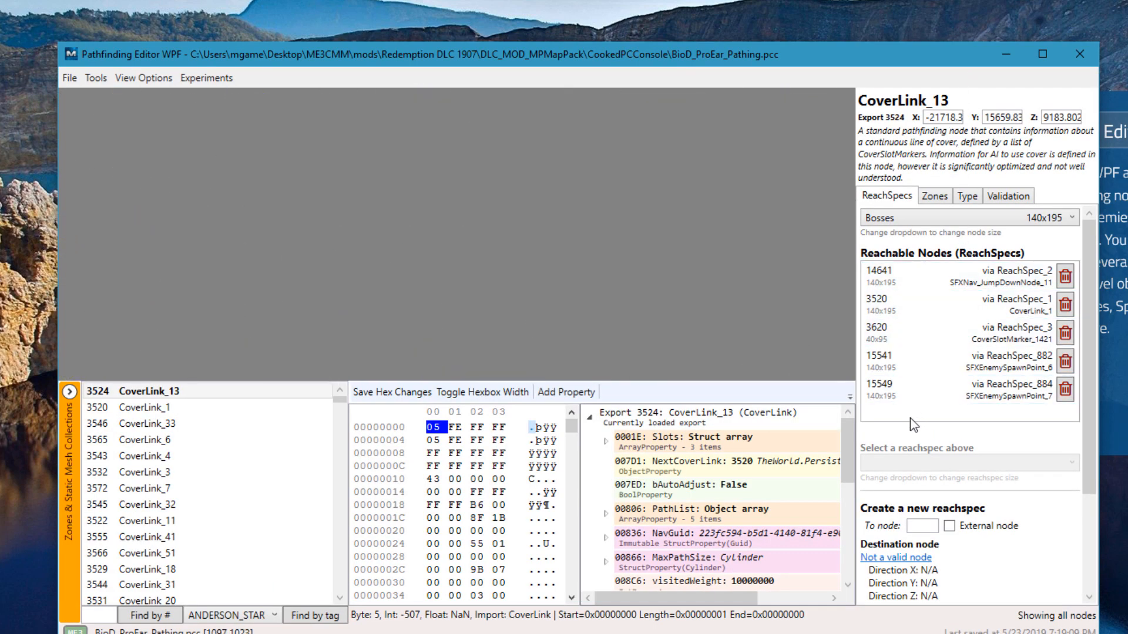
pyautogui.click(942, 118)
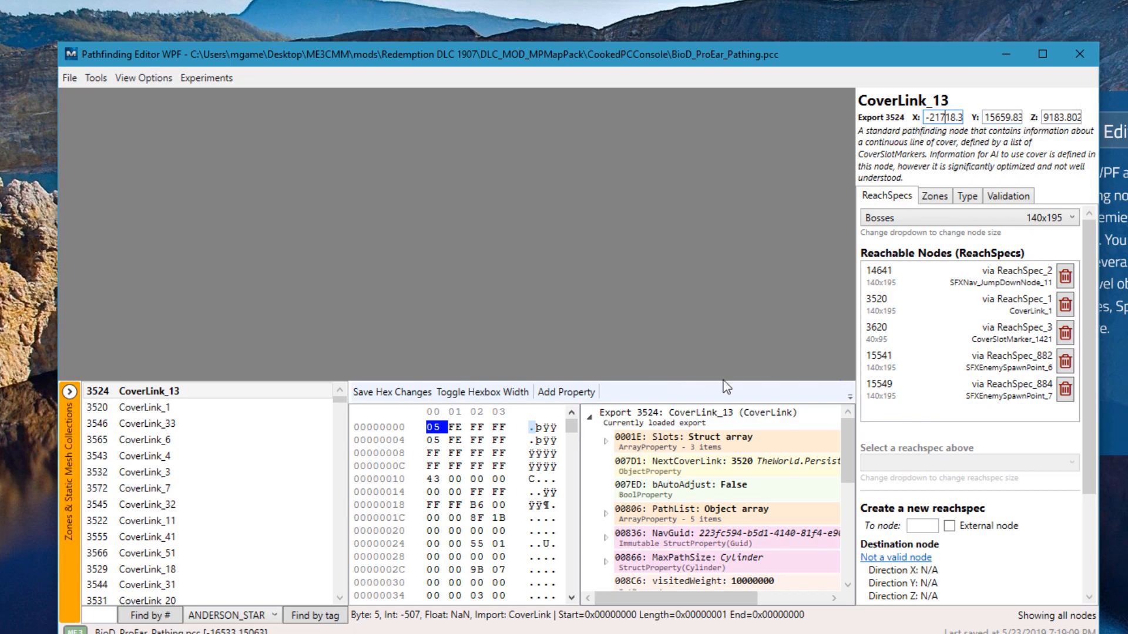
pyautogui.click(963, 282)
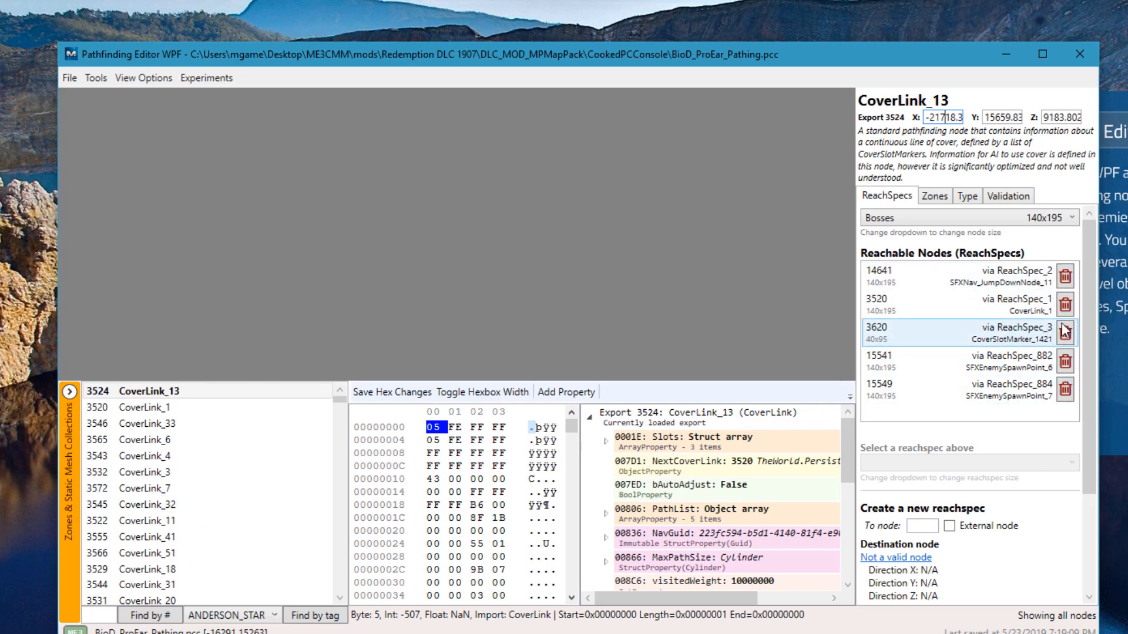
pyautogui.click(1066, 333)
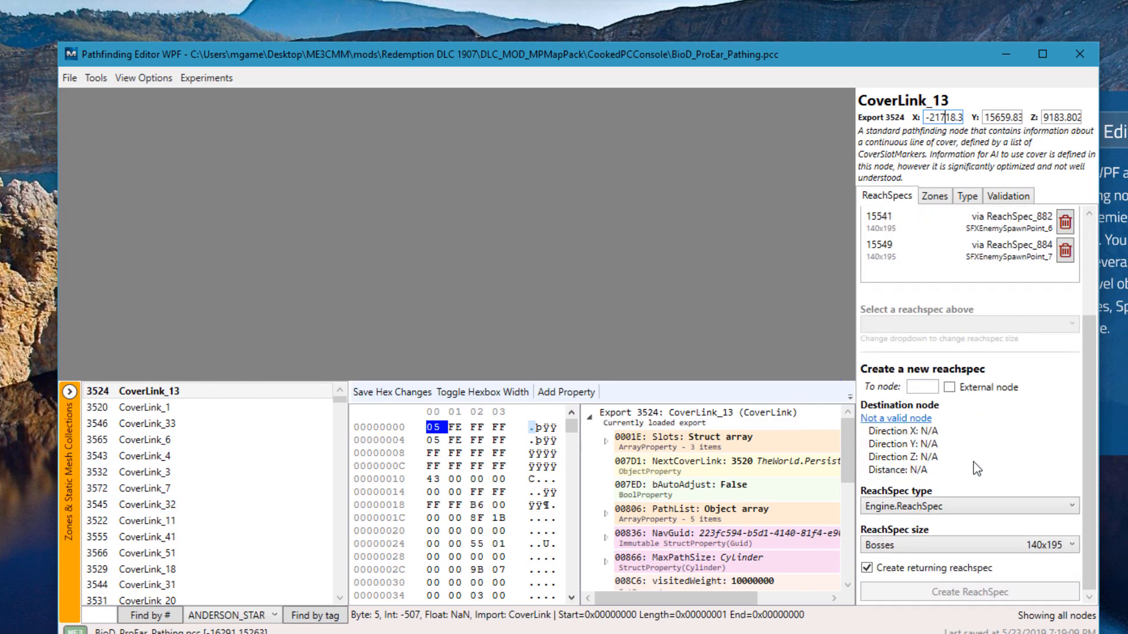
pyautogui.click(143, 455)
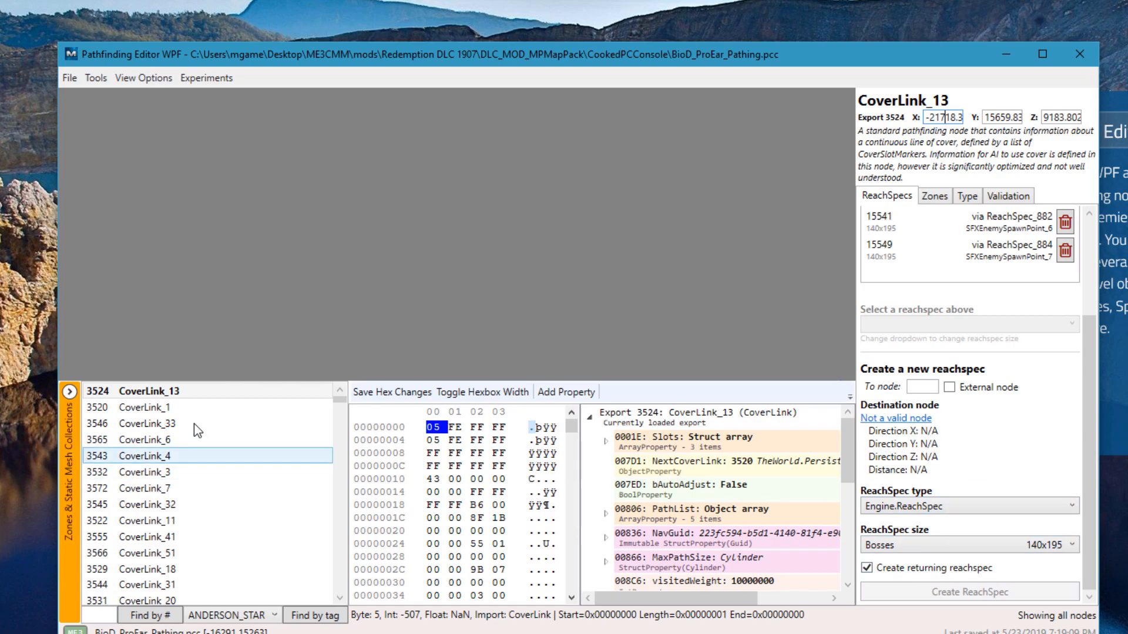
# Step: Inspect CoverLink_1, CoverLink_33 and CoverLink_4 and their reachspec connections
pyautogui.click(143, 408)
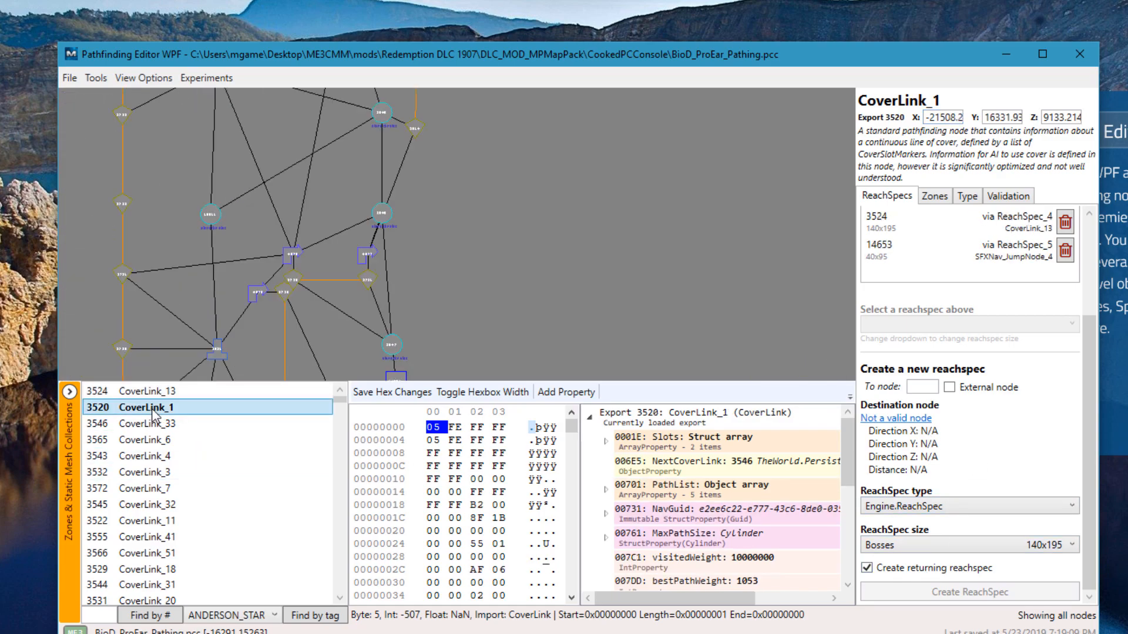
pyautogui.click(144, 424)
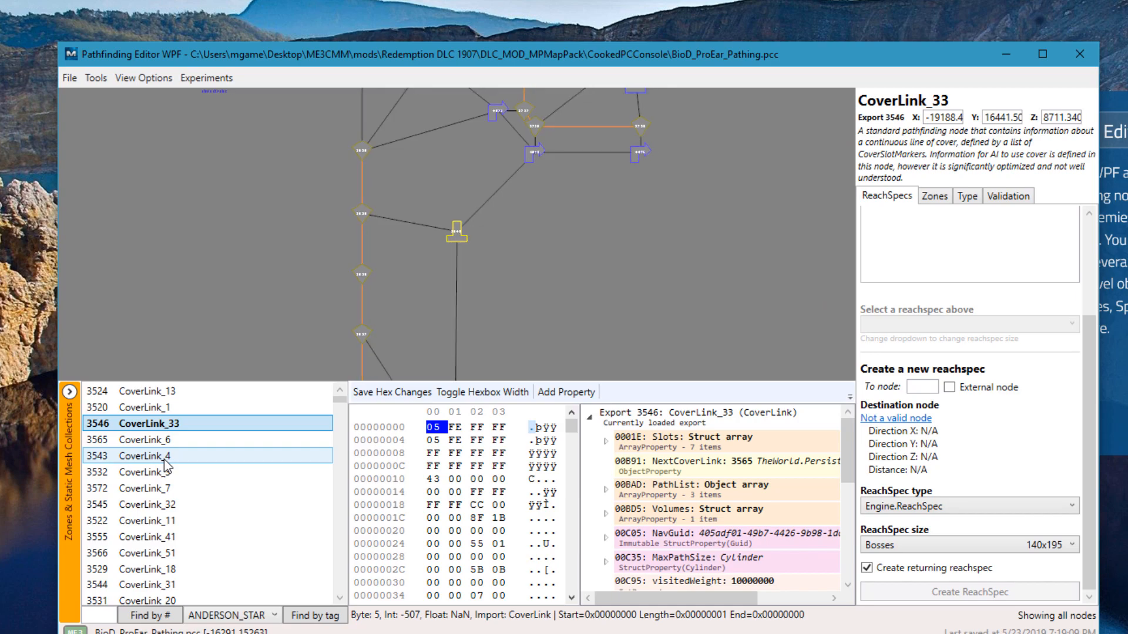
pyautogui.click(143, 456)
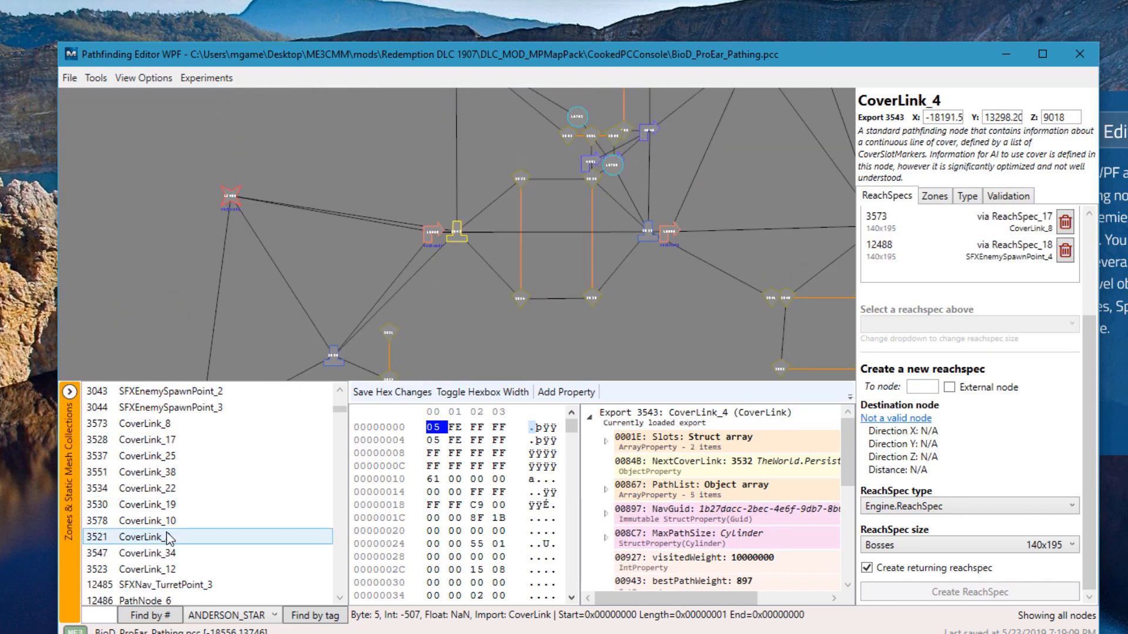
# Step: Create reachspecs linking TurretPoint_3 to PathNode_6 (index 12486), PathNode_6 to PathNode_28, and PathNode_28 to CoverLink_25
pyautogui.click(143, 585)
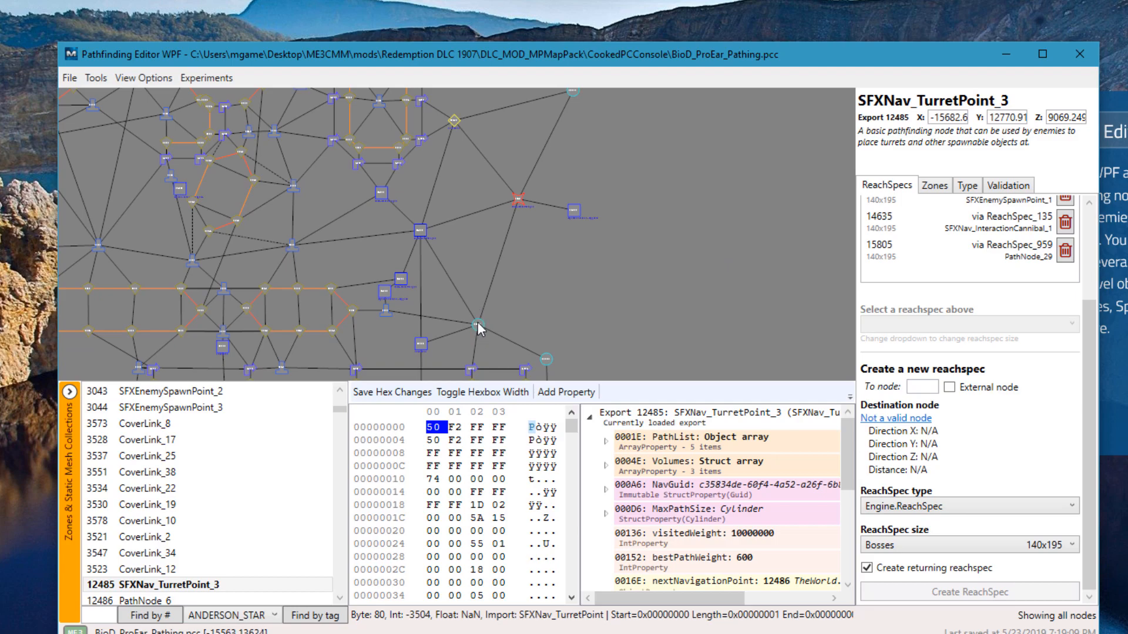
pyautogui.write('12486')
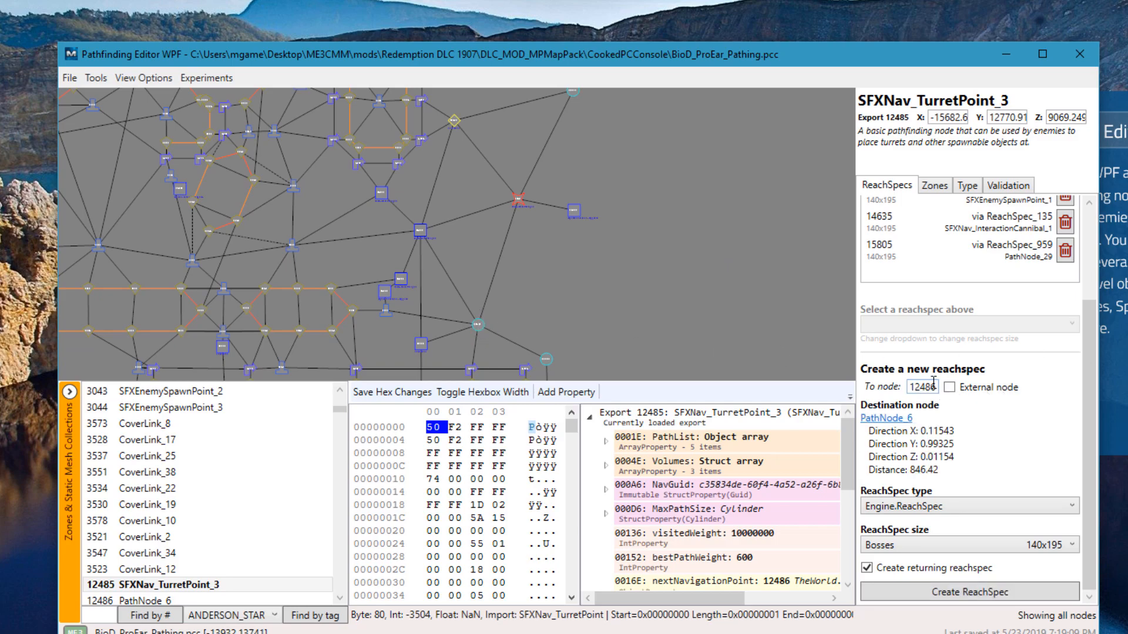
pyautogui.click(963, 520)
pyautogui.write('15797')
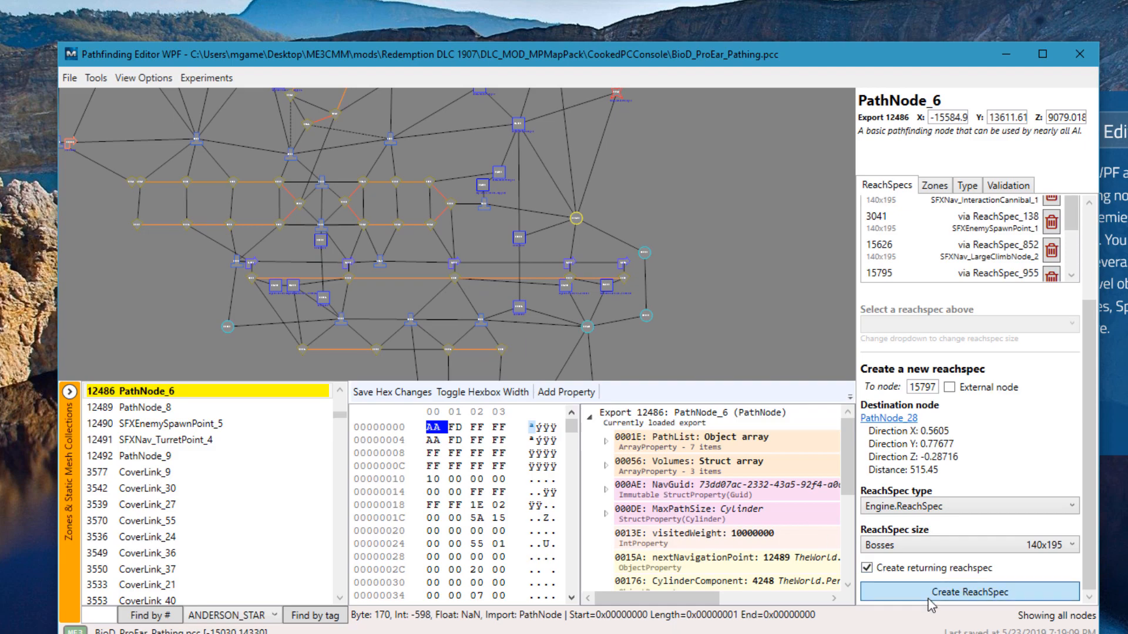
pyautogui.click(967, 590)
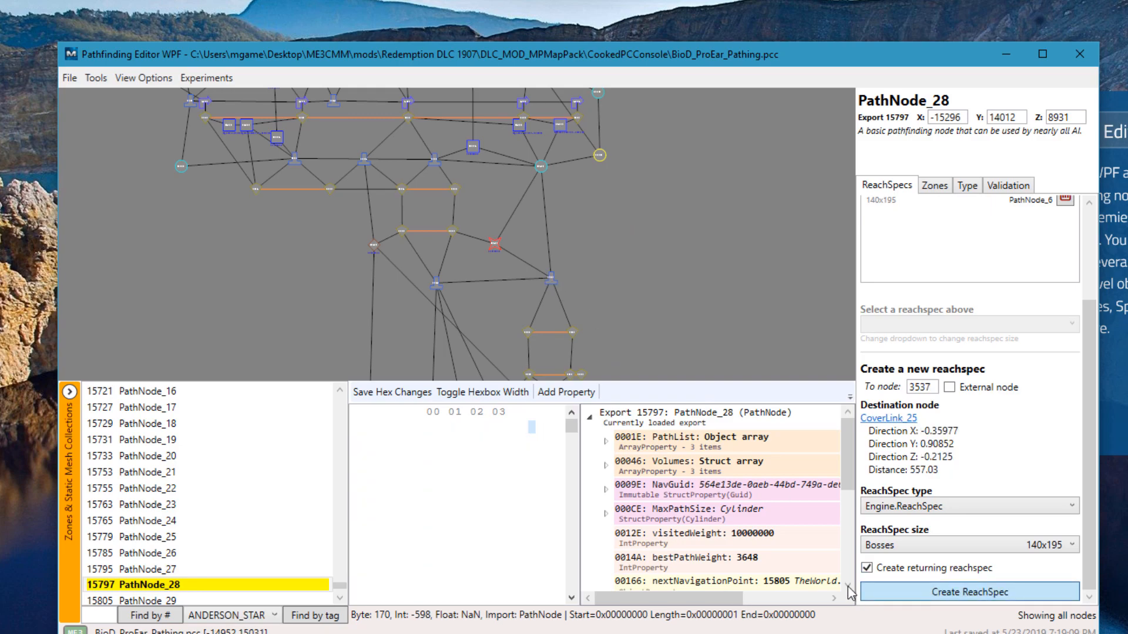
pyautogui.click(968, 591)
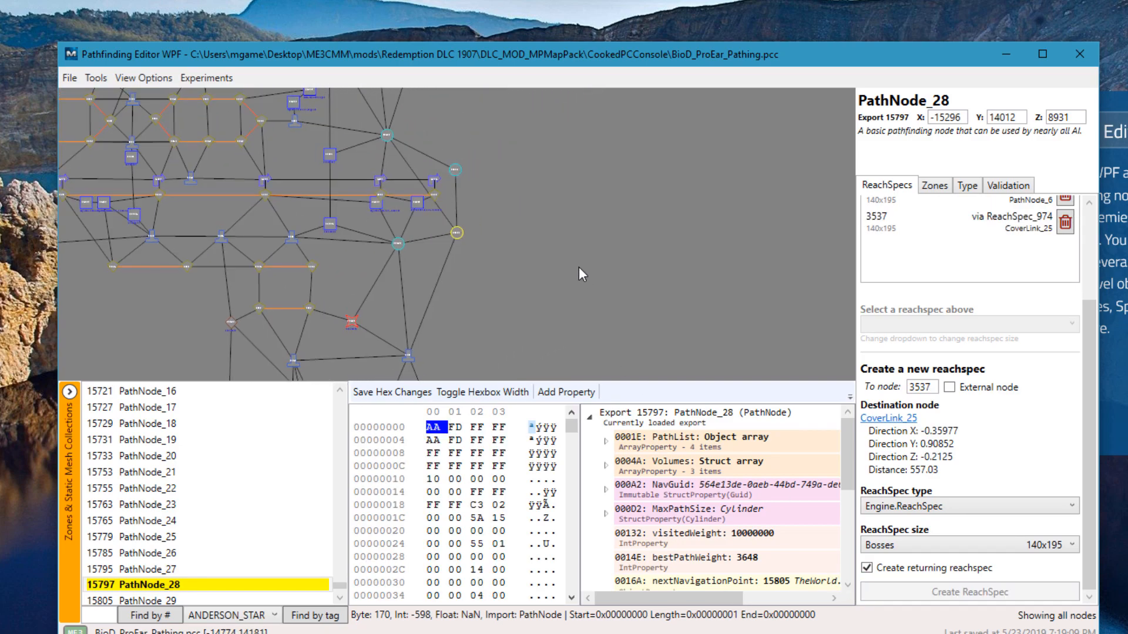
# Step: Run Fix and validate on the level, recalculating 9 ReachSpecs
pyautogui.click(1007, 184)
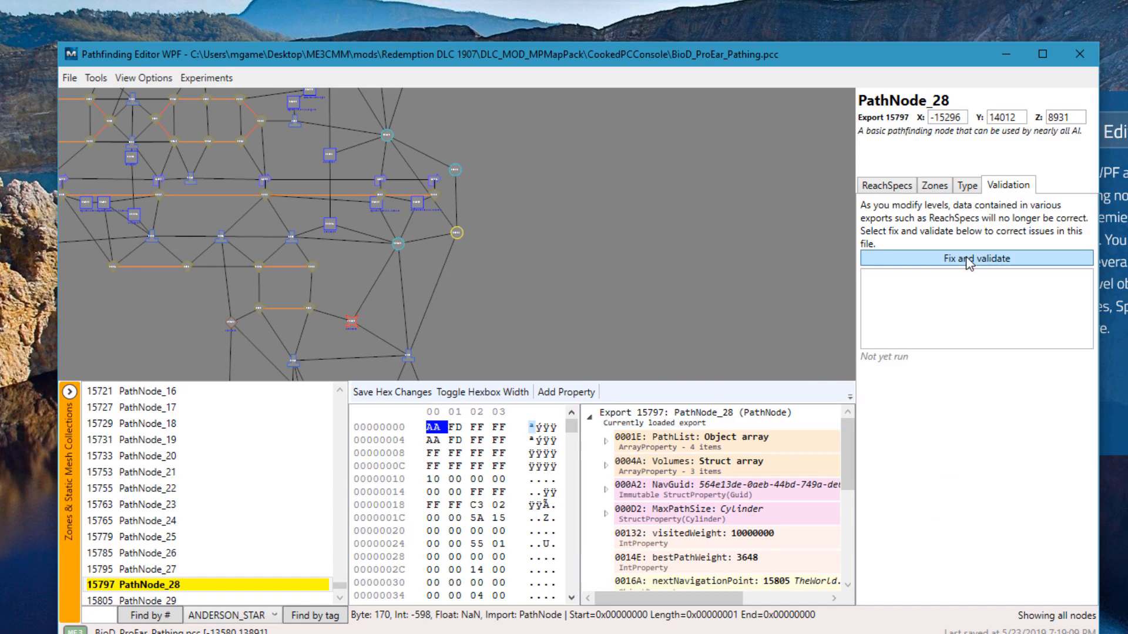
pyautogui.click(975, 257)
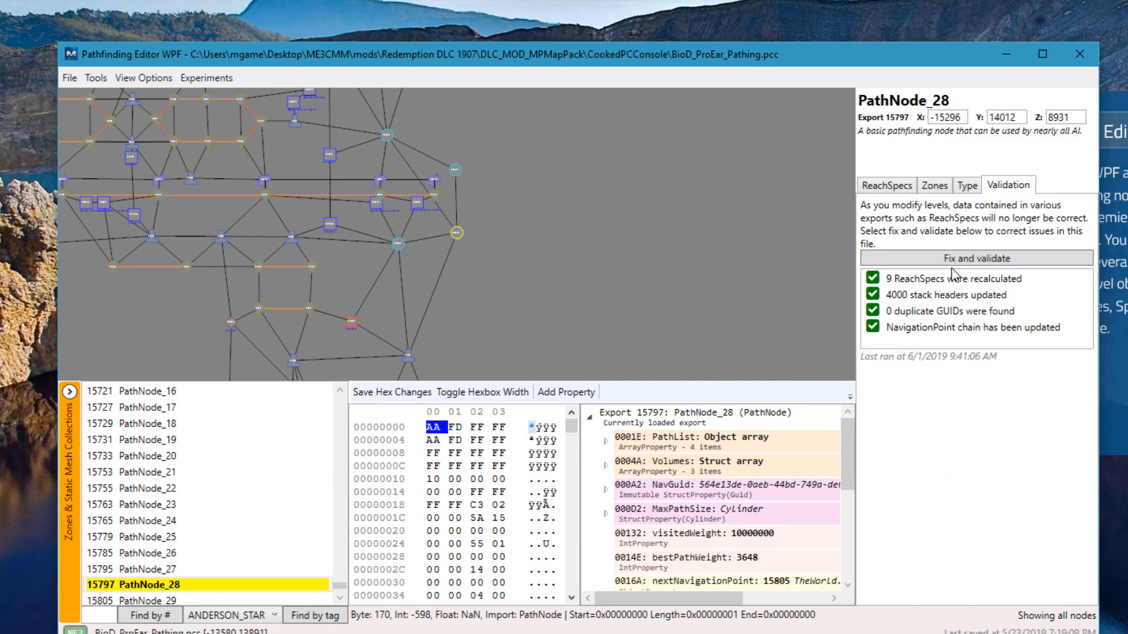